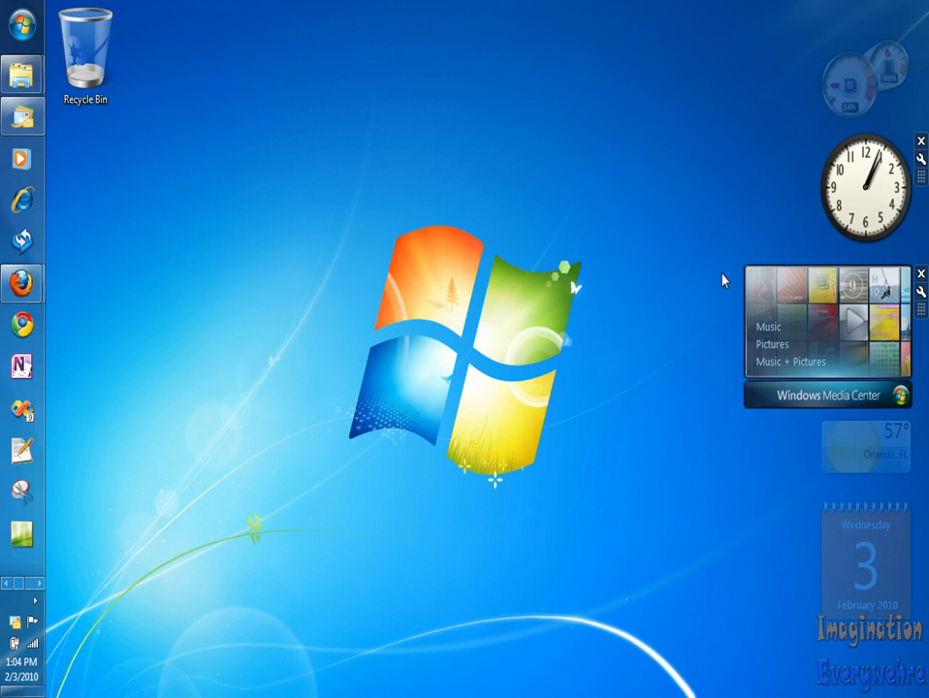
pyautogui.moveTo(669, 267)
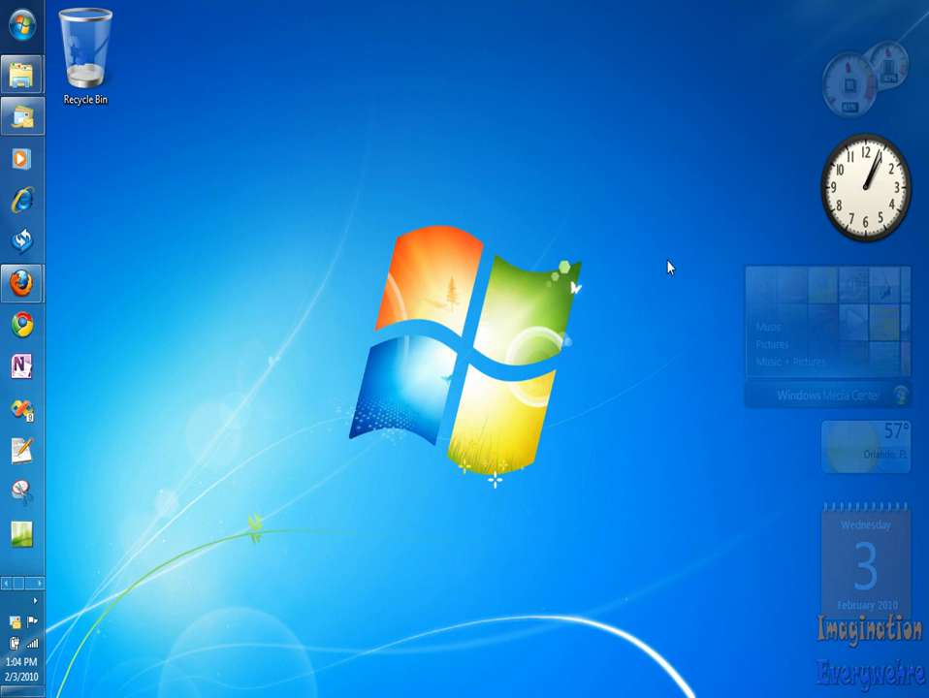
pyautogui.moveTo(577, 236)
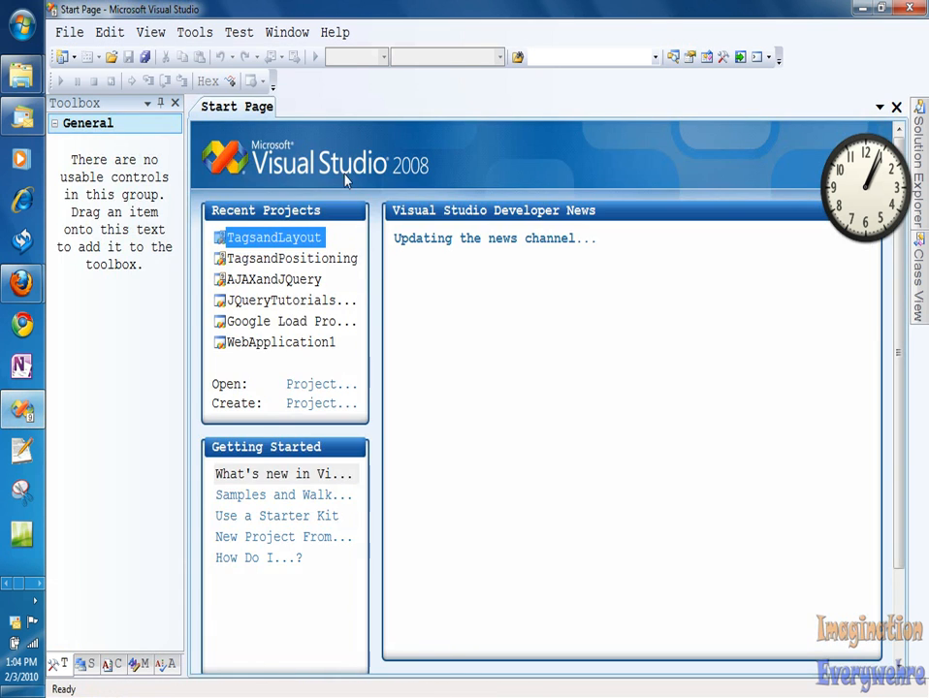
pyautogui.moveTo(897, 184)
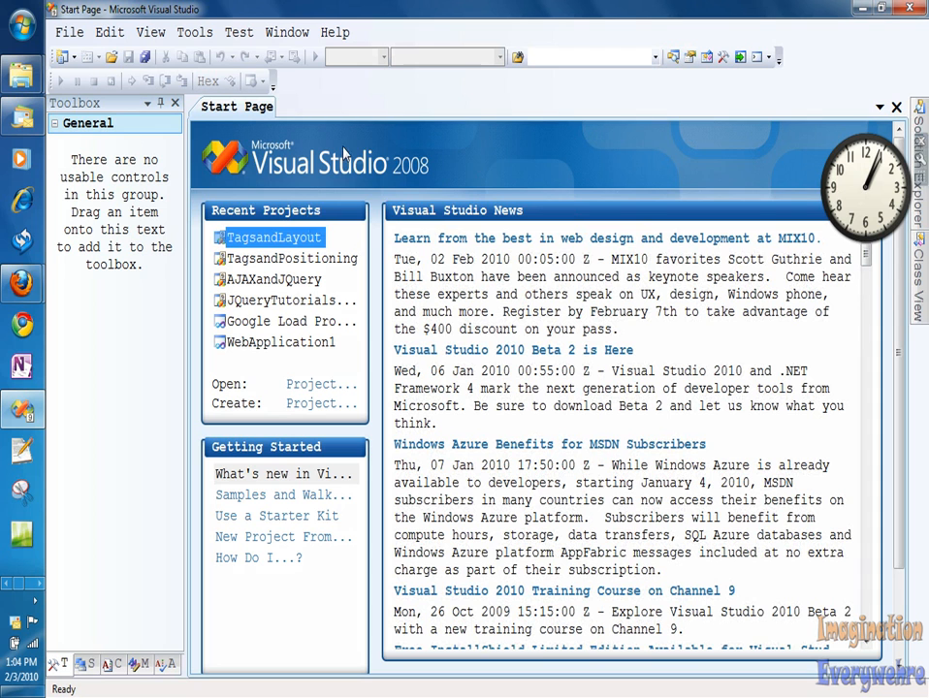
pyautogui.moveTo(611, 182)
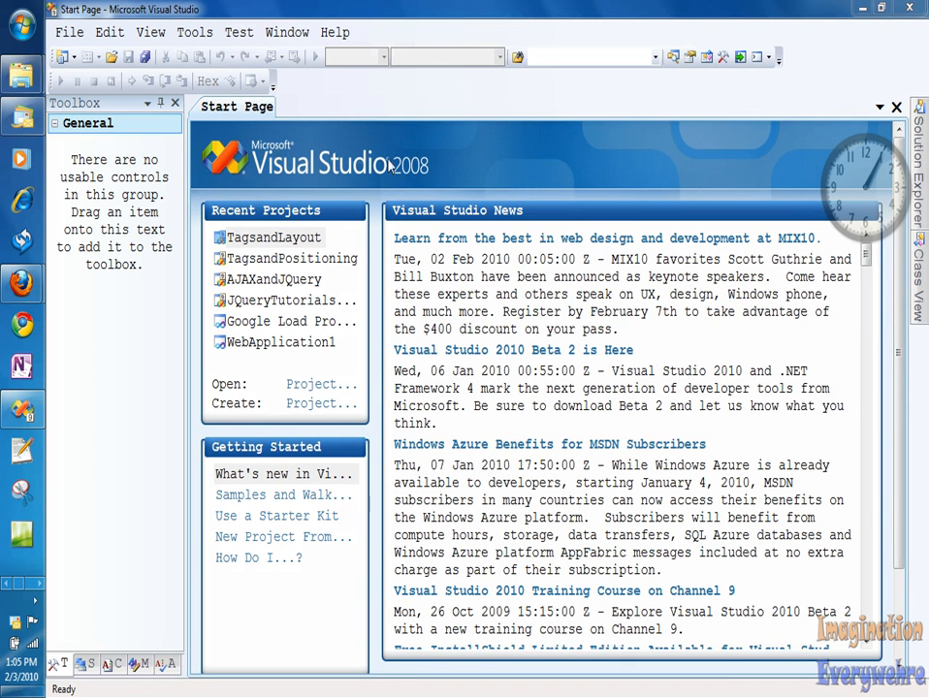
pyautogui.moveTo(412, 187)
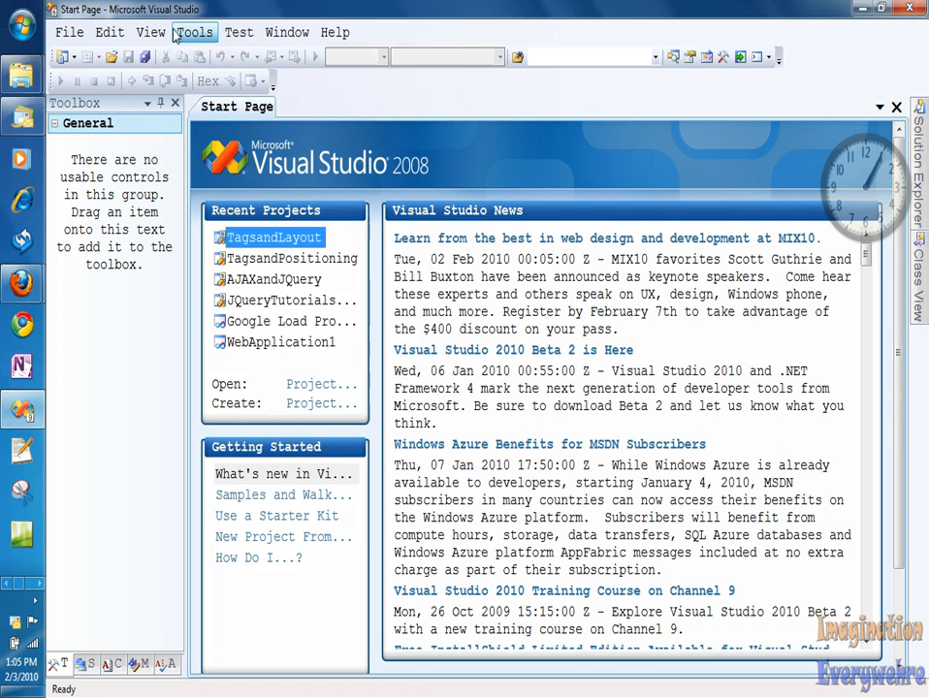
# - Browse the Tools options: environment, startup, text editor and CSS editor settings
pyautogui.click(194, 32)
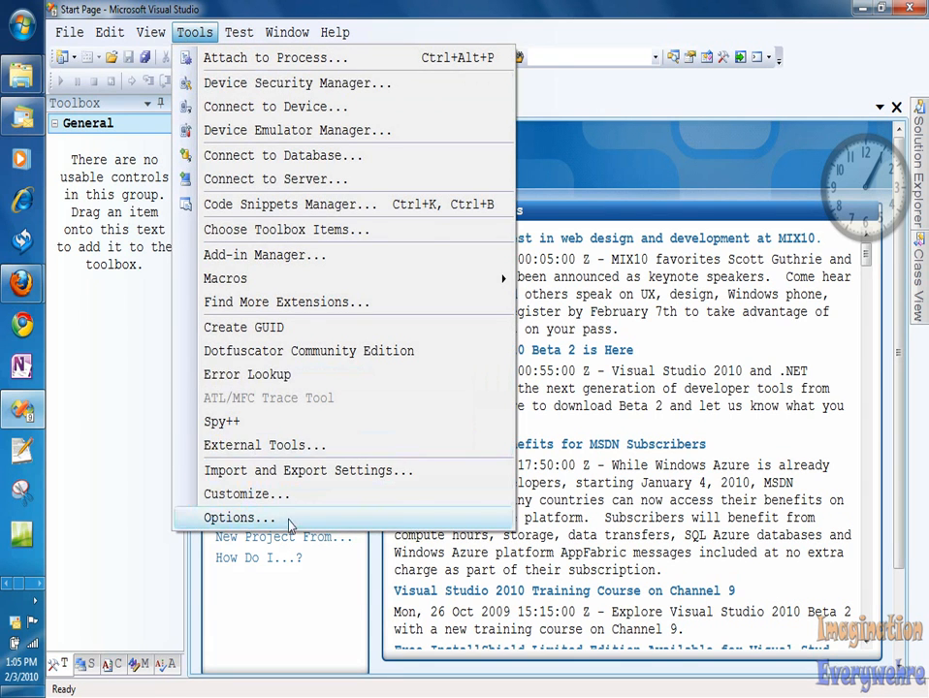
pyautogui.click(240, 516)
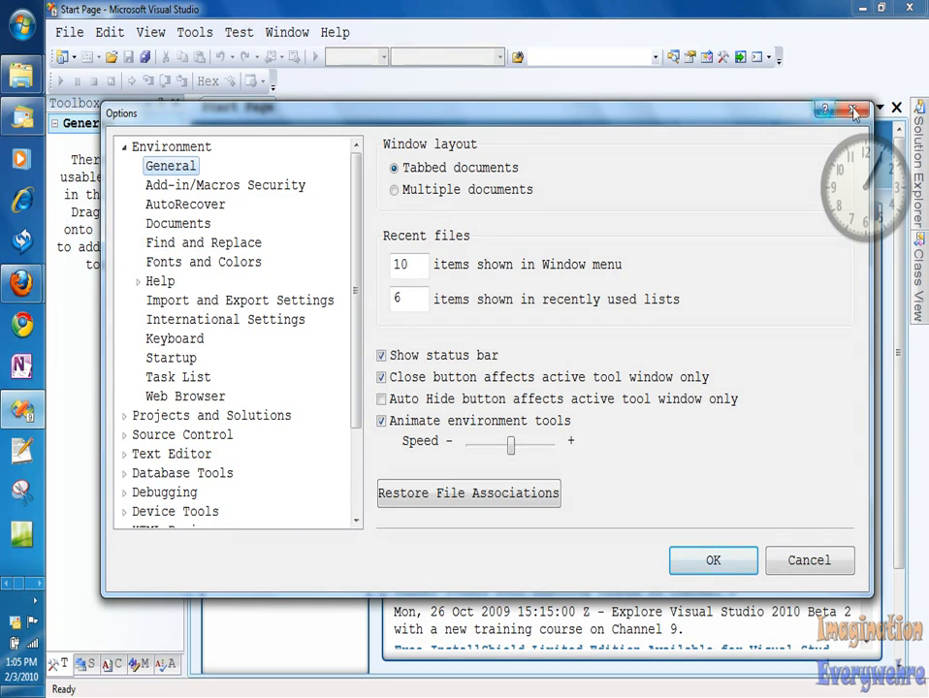
pyautogui.click(855, 109)
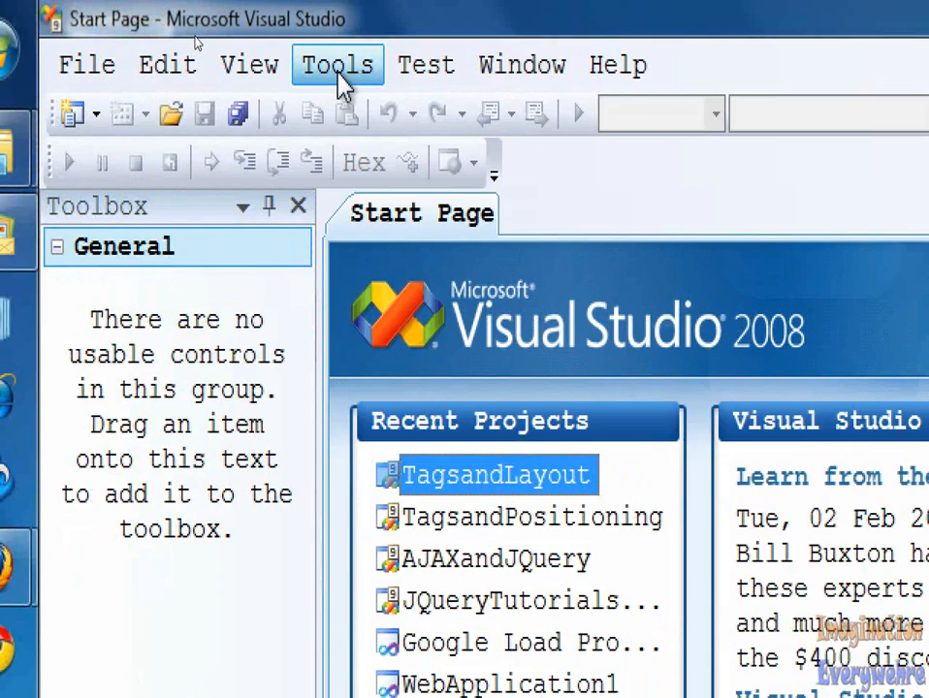
pyautogui.click(337, 64)
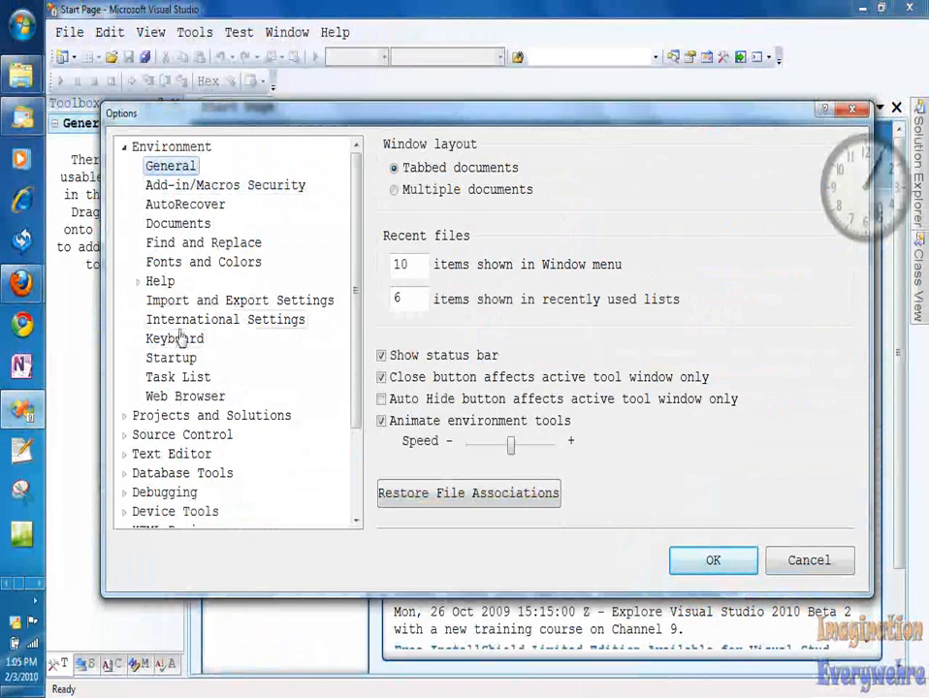
pyautogui.click(170, 358)
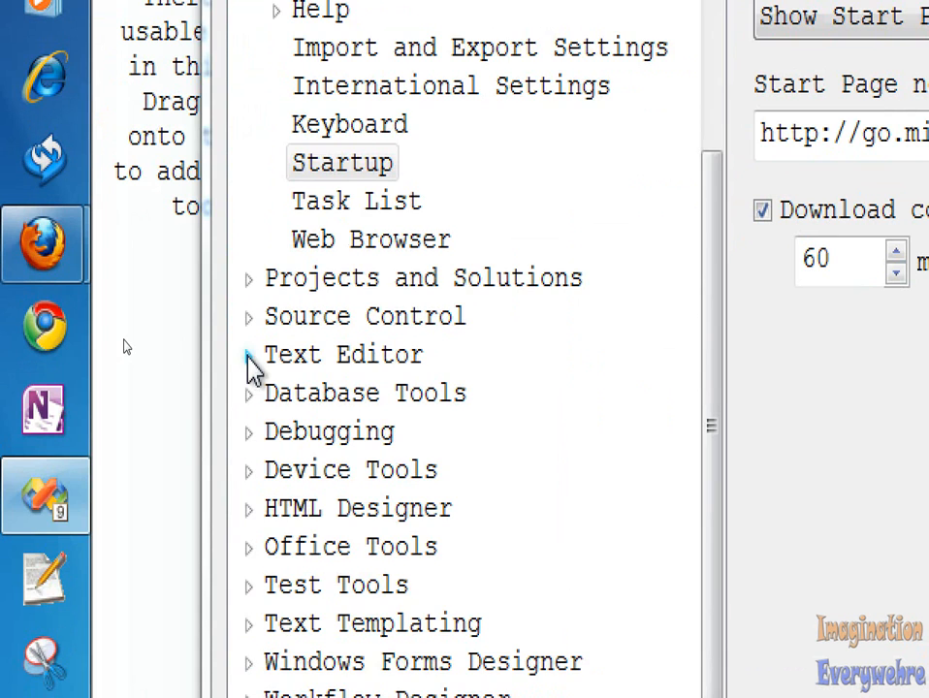
pyautogui.click(248, 354)
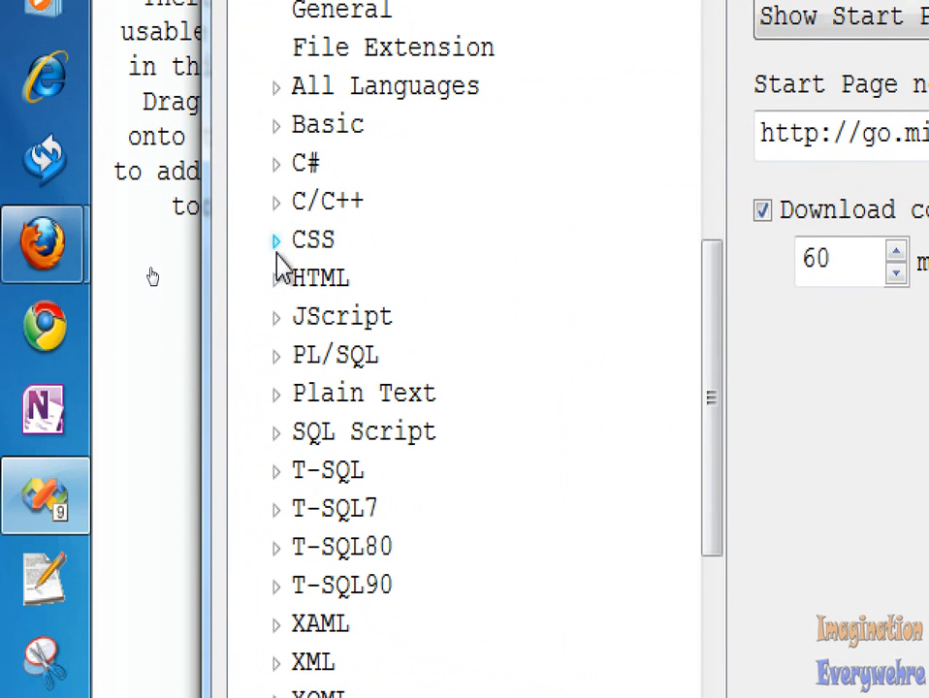
pyautogui.click(320, 278)
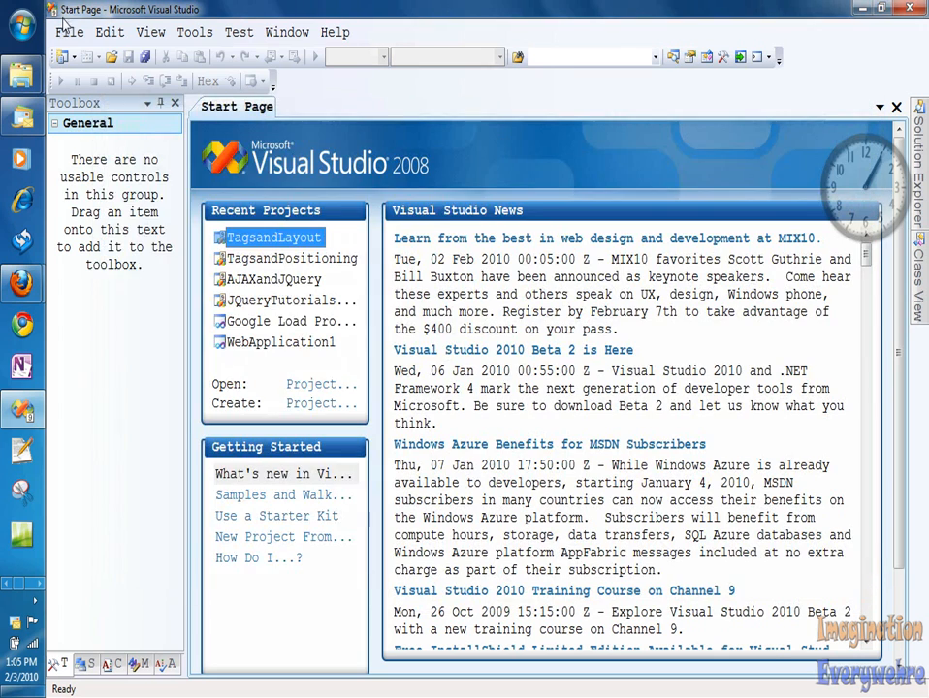
# - Create an empty web site at Desktop\TagsandProperties
pyautogui.click(69, 32)
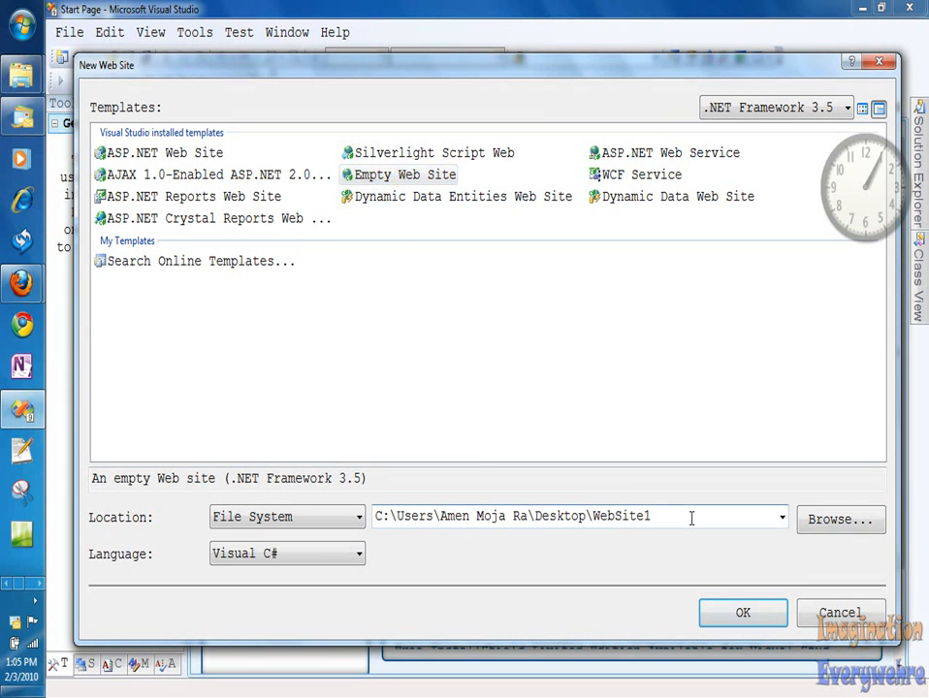
pyautogui.press('BackSpace')
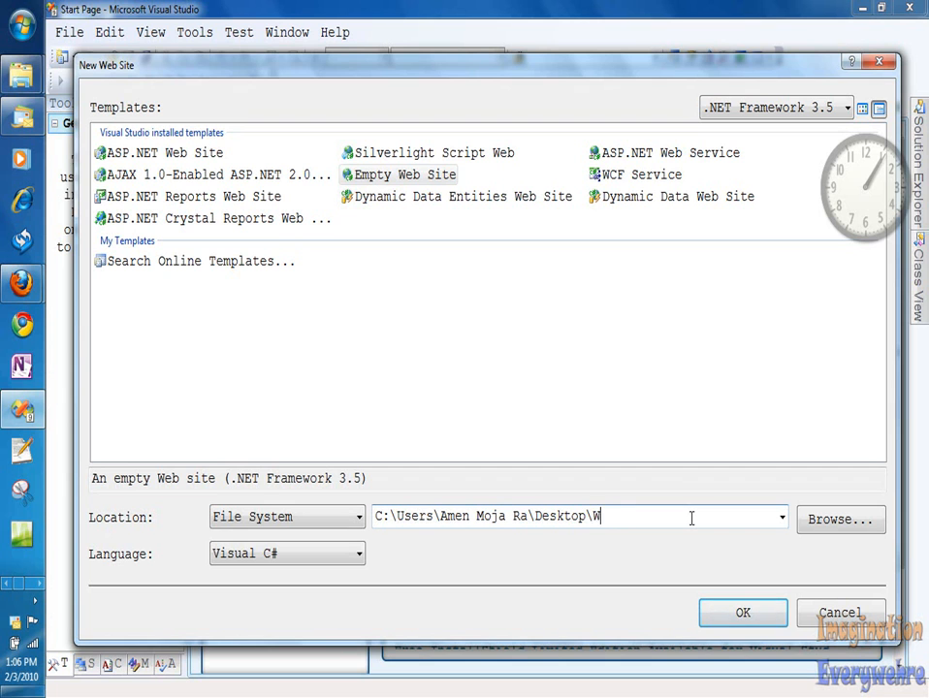
pyautogui.write('ab')
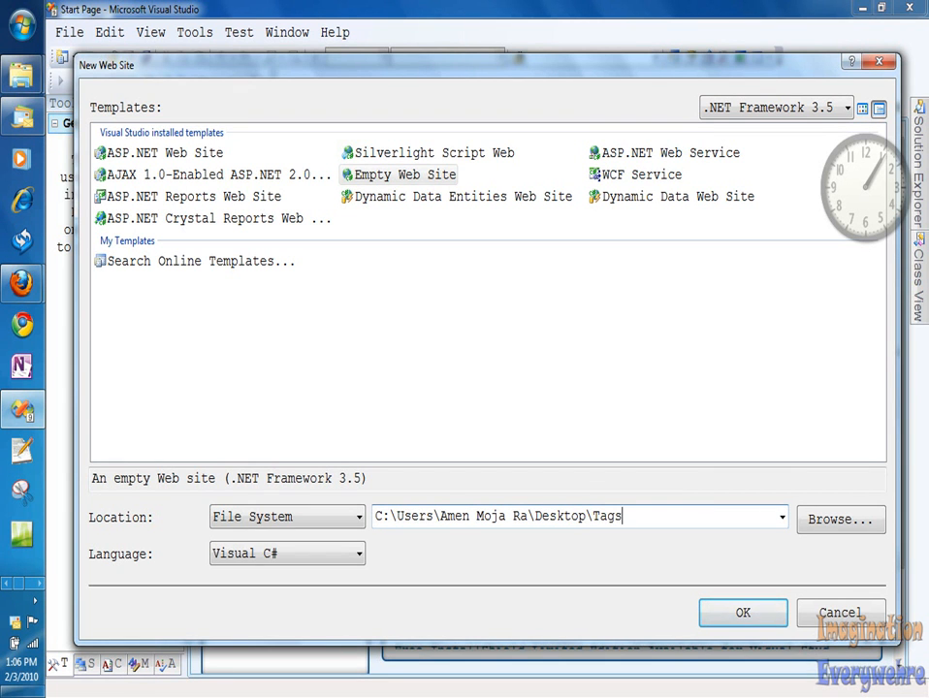
pyautogui.write('and')
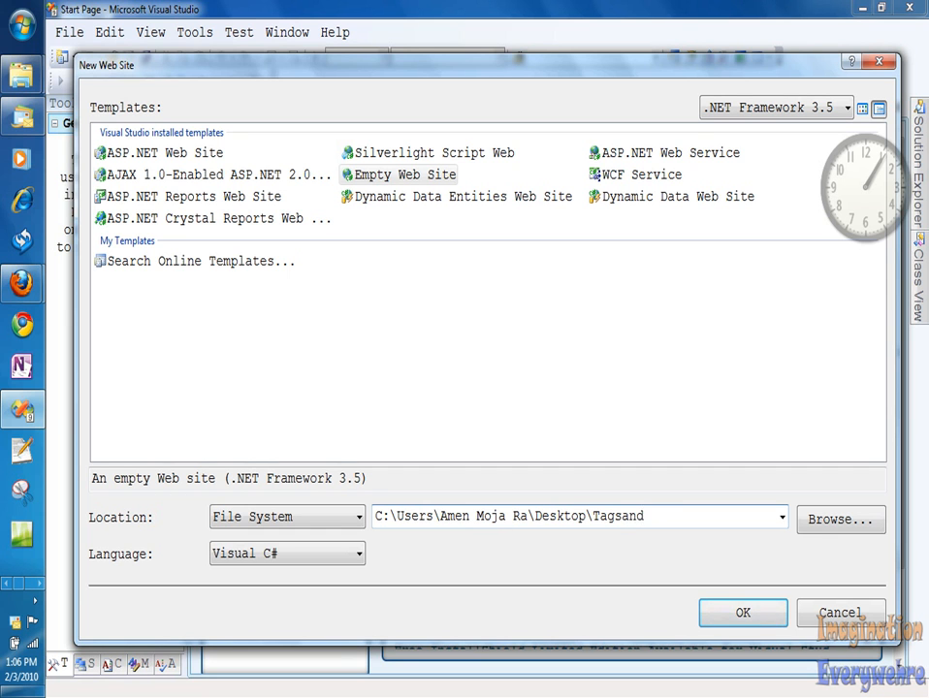
pyautogui.write('Proper')
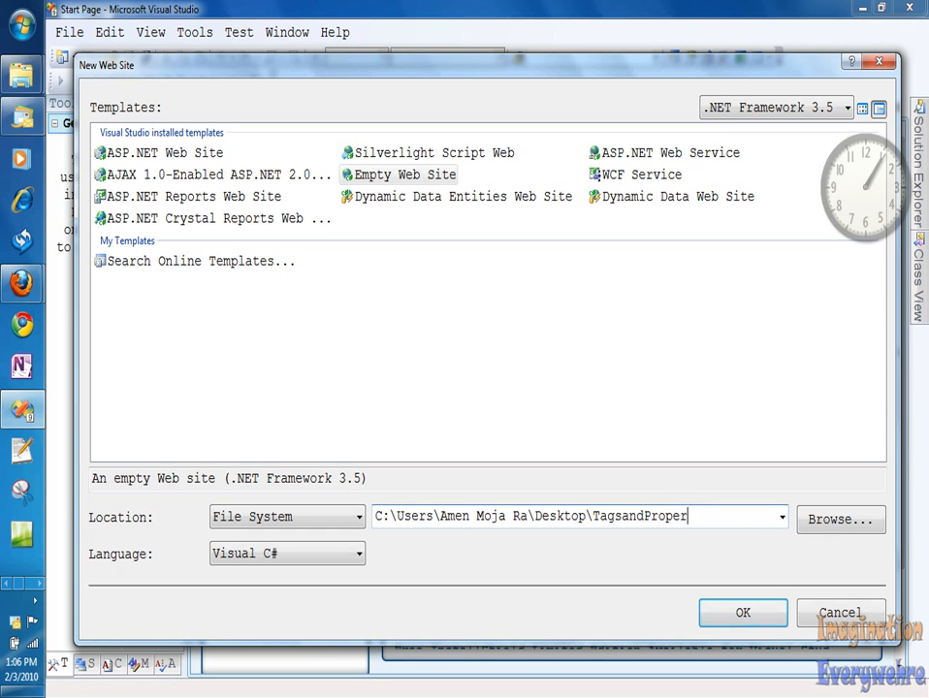
pyautogui.write('ties')
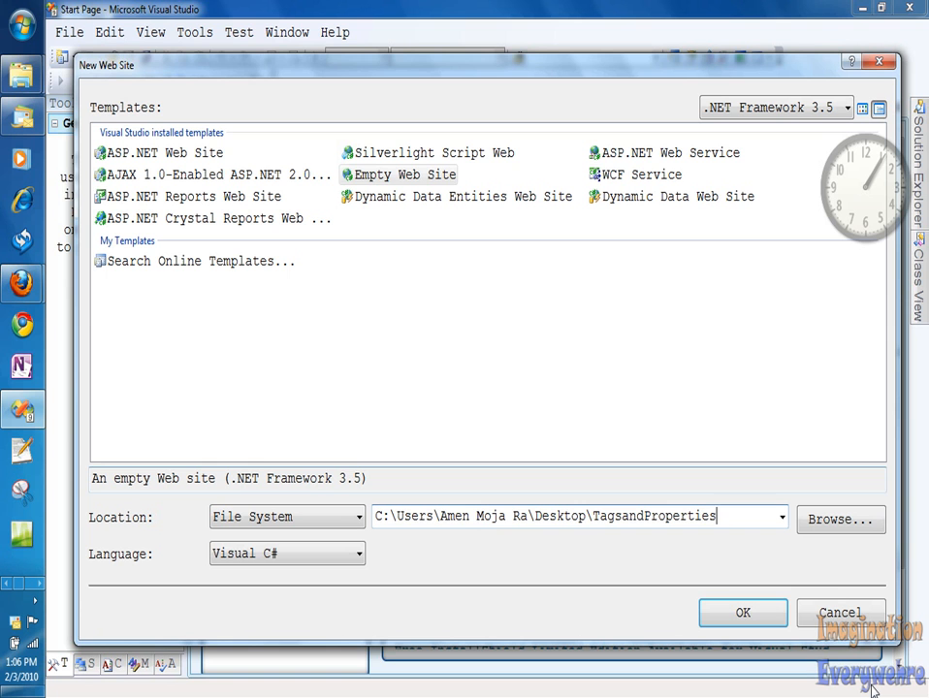
pyautogui.click(839, 612)
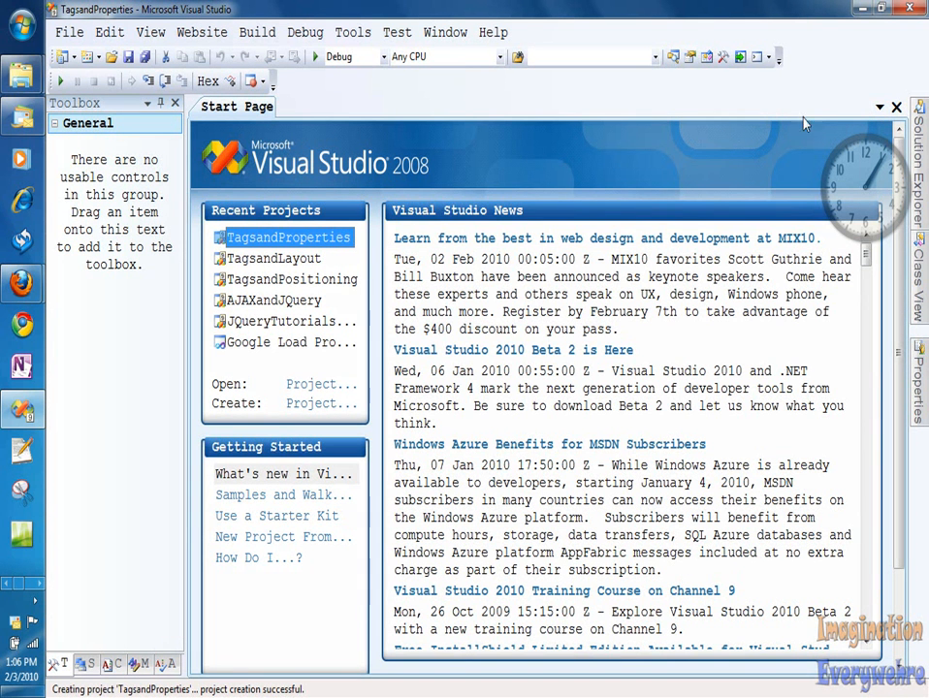
# - Show Solution Explorer, select the TagsandProperties site and choose Add New Item
pyautogui.click(896, 107)
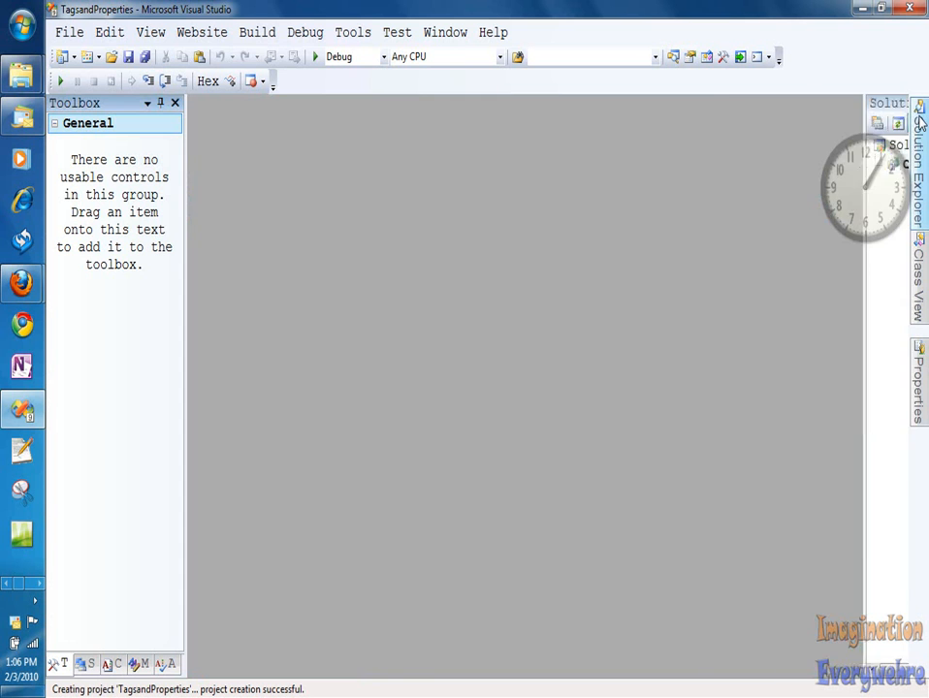
pyautogui.click(919, 116)
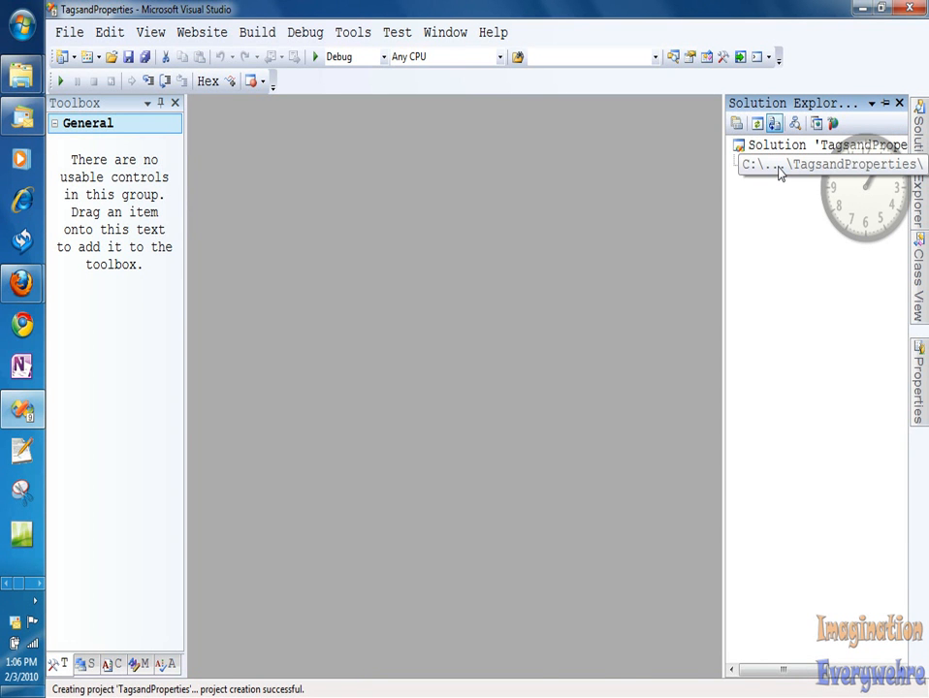
pyautogui.click(834, 164)
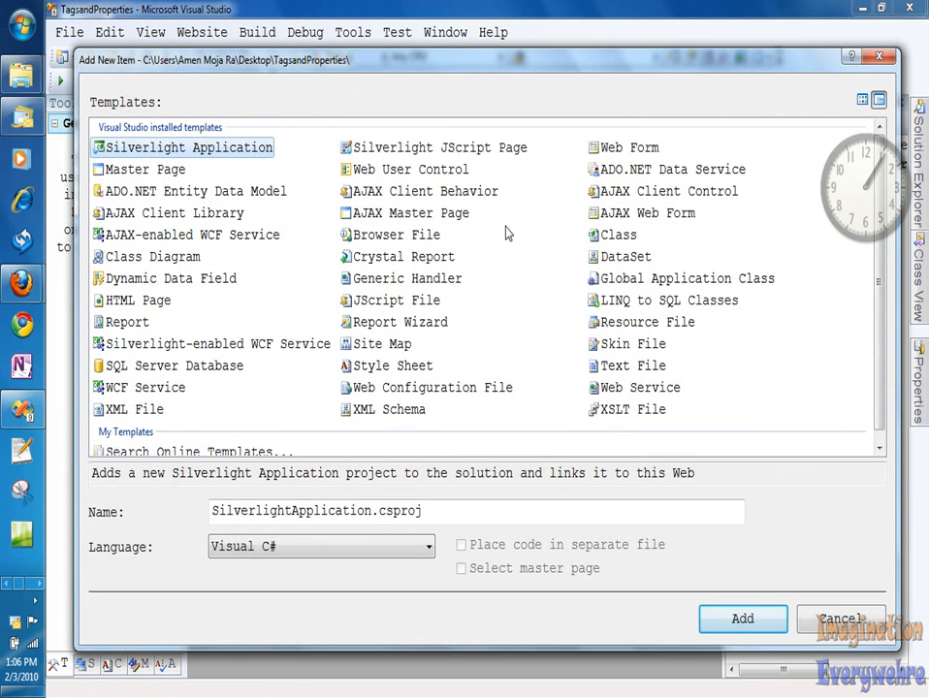
# - Add an HTML Page item named TagPage.htm to the site
pyautogui.click(138, 300)
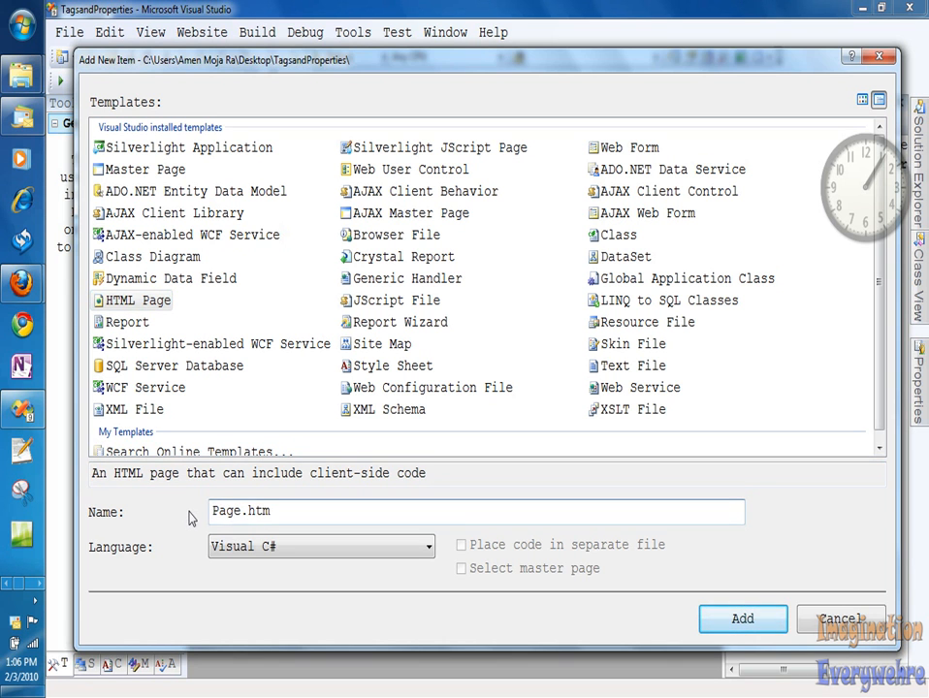
pyautogui.write('TagPage.htm')
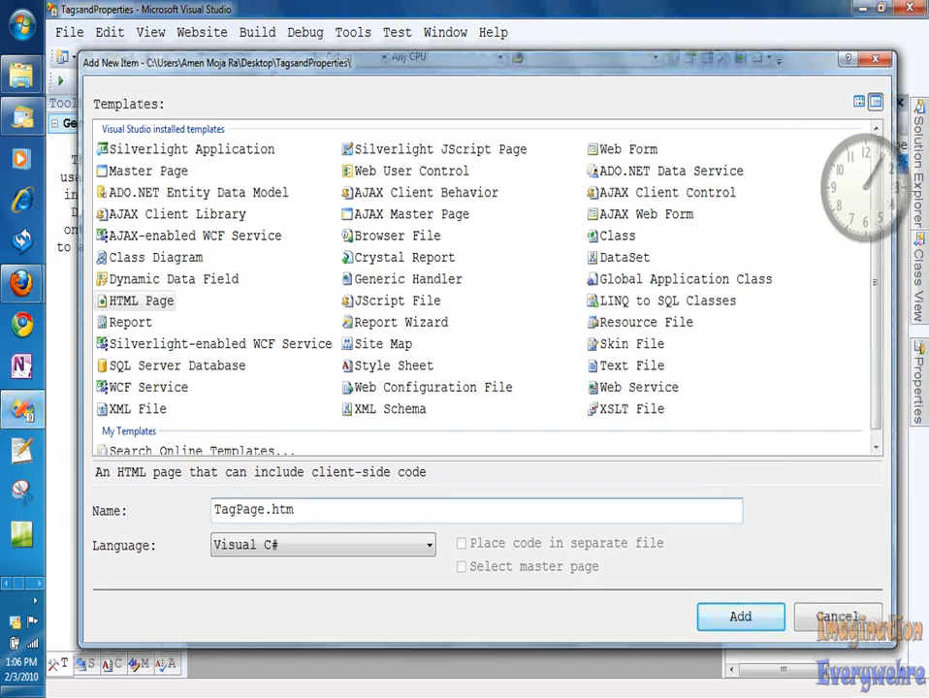
pyautogui.click(740, 617)
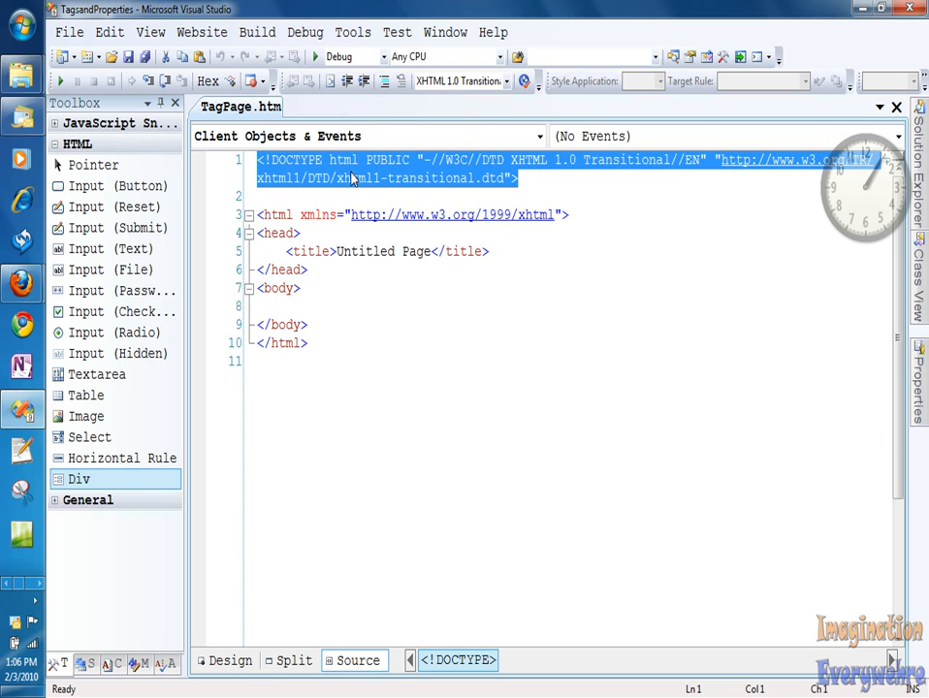
# - Select the default page markup and bring up the Toolbox to store it as a snippet
pyautogui.click(588, 177)
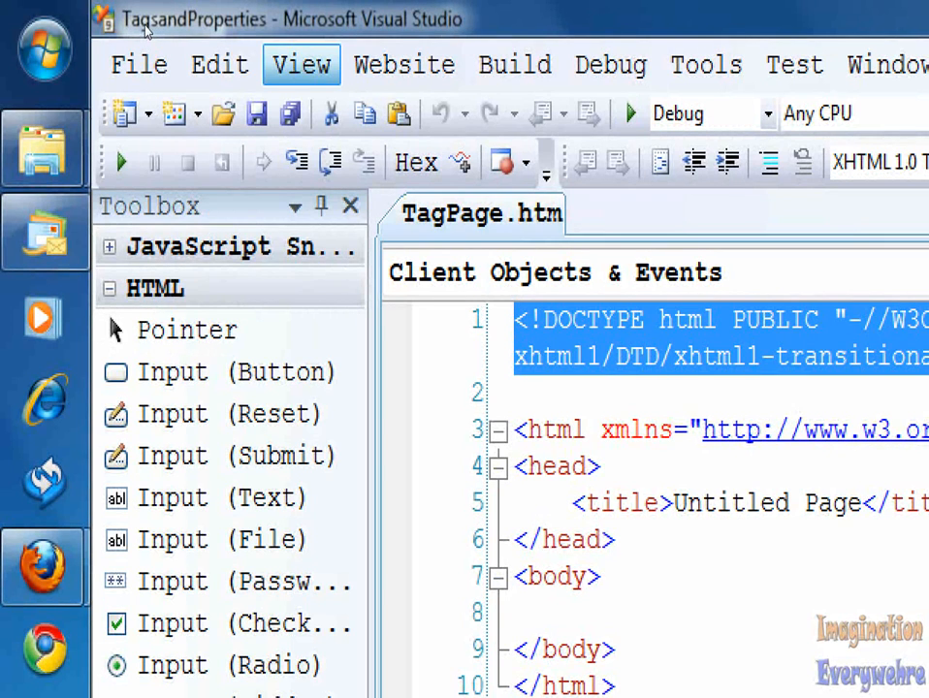
pyautogui.click(301, 64)
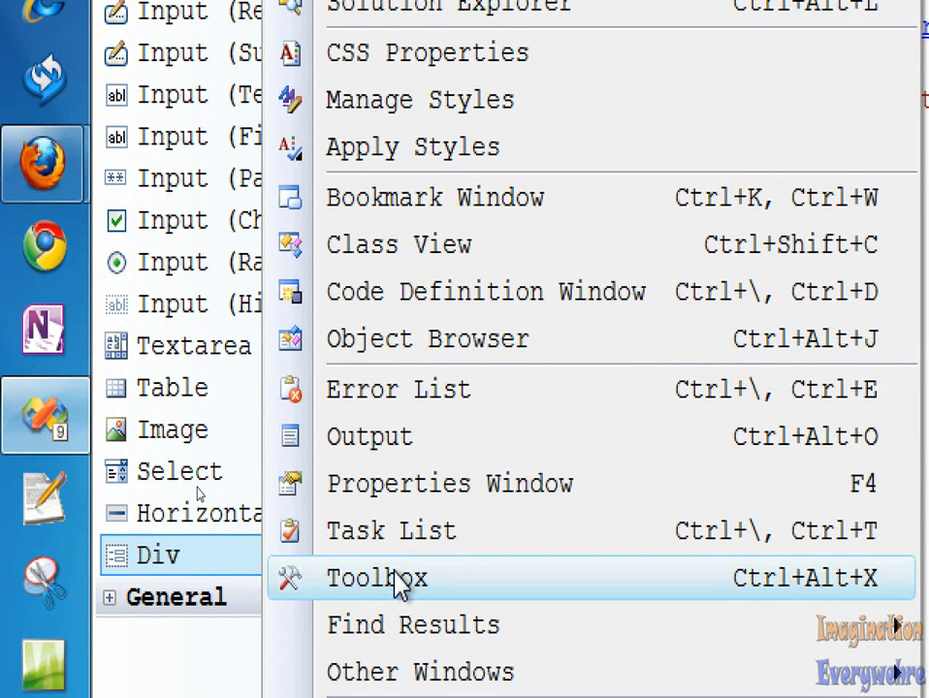
pyautogui.click(377, 578)
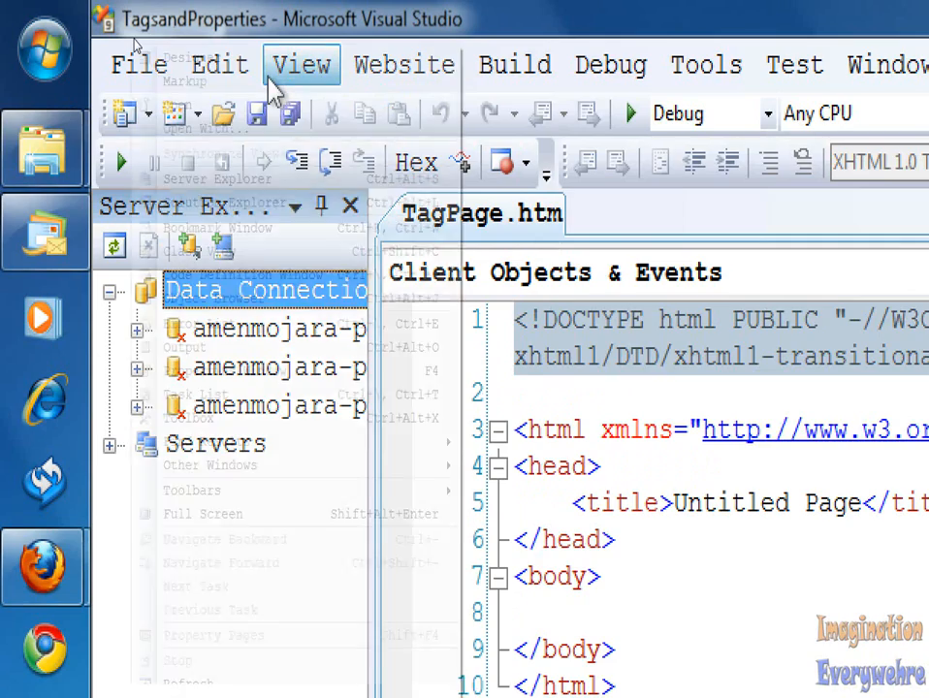
pyautogui.click(302, 64)
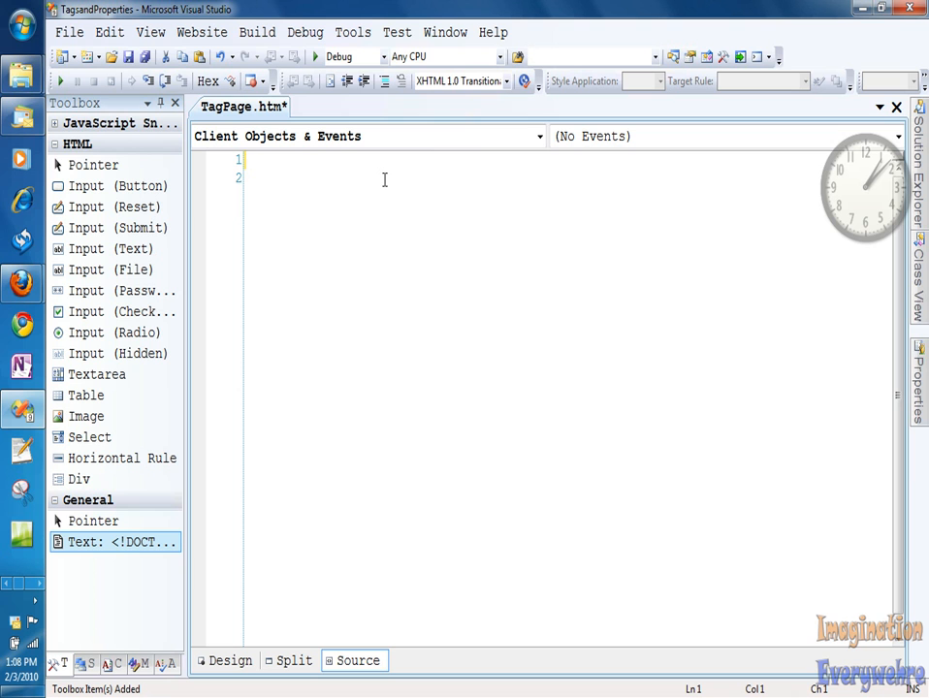
# - Type an <html></html> tag pair with a blank line between the tags
pyautogui.write('<')
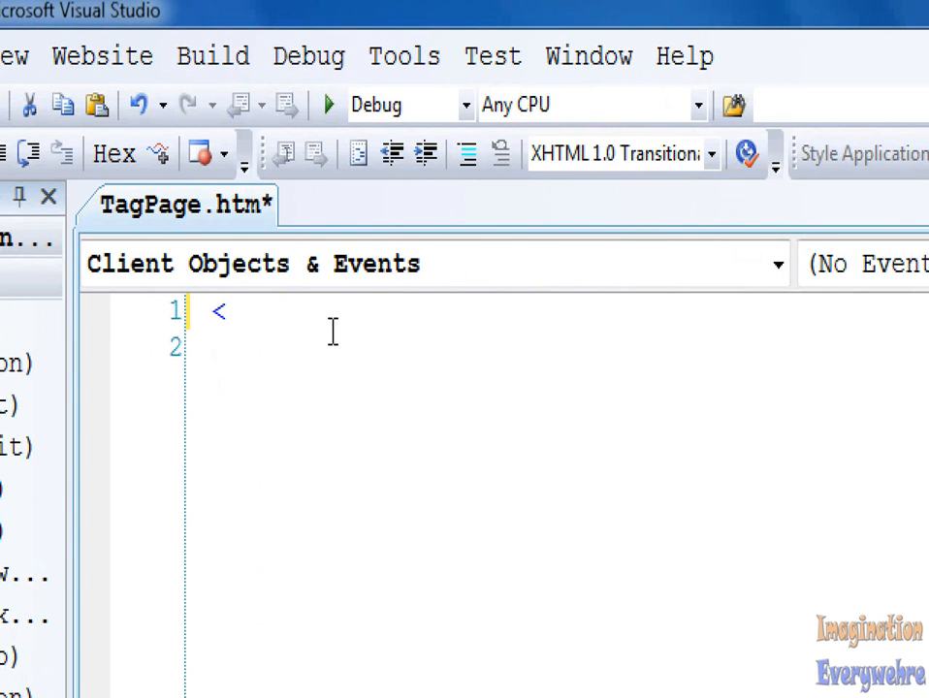
pyautogui.press('Backspace')
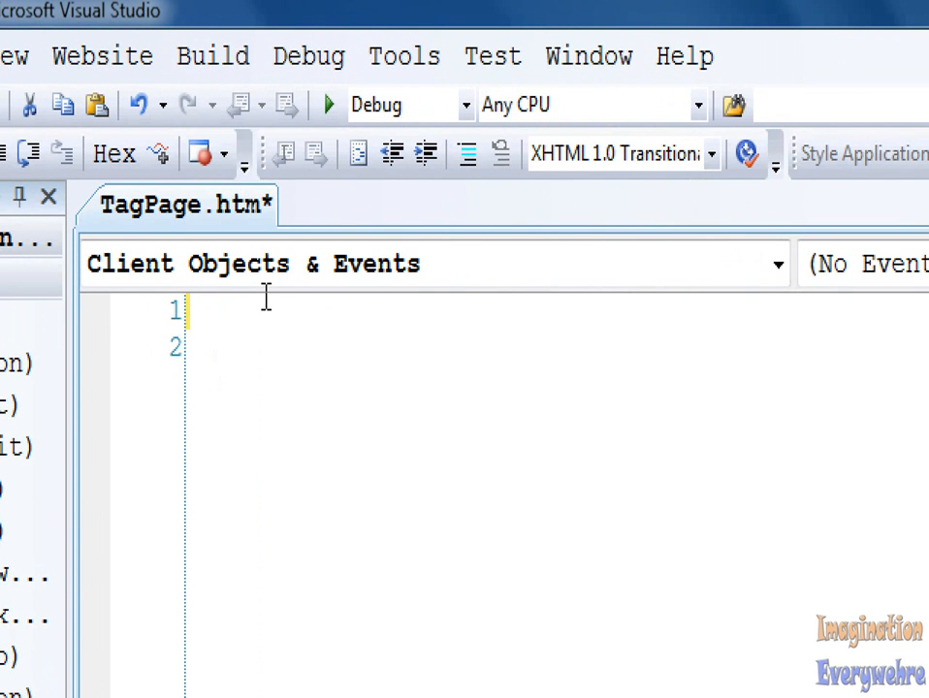
pyautogui.write('<')
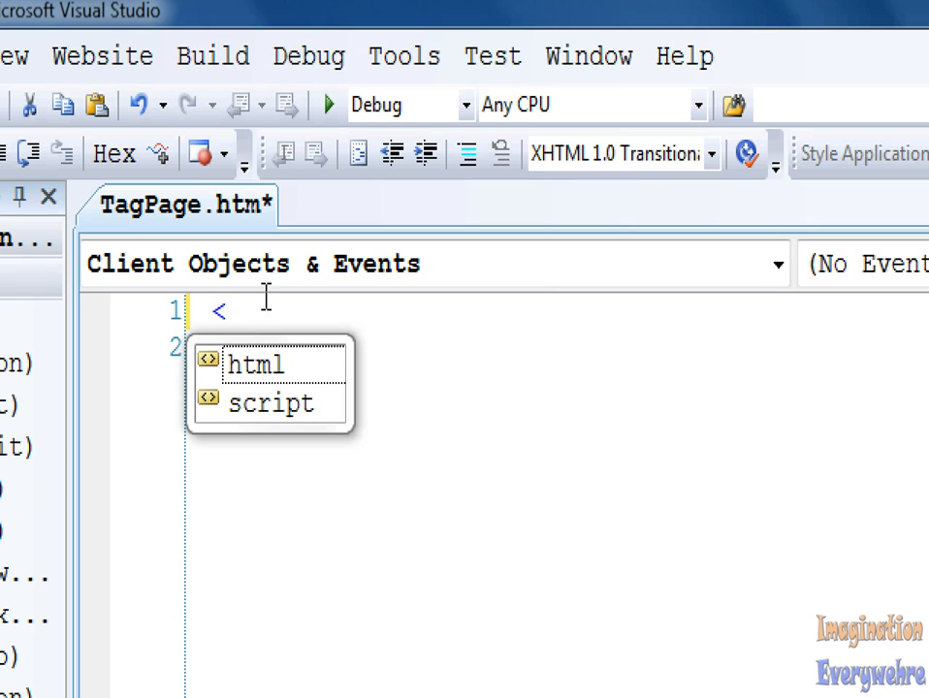
pyautogui.click(257, 363)
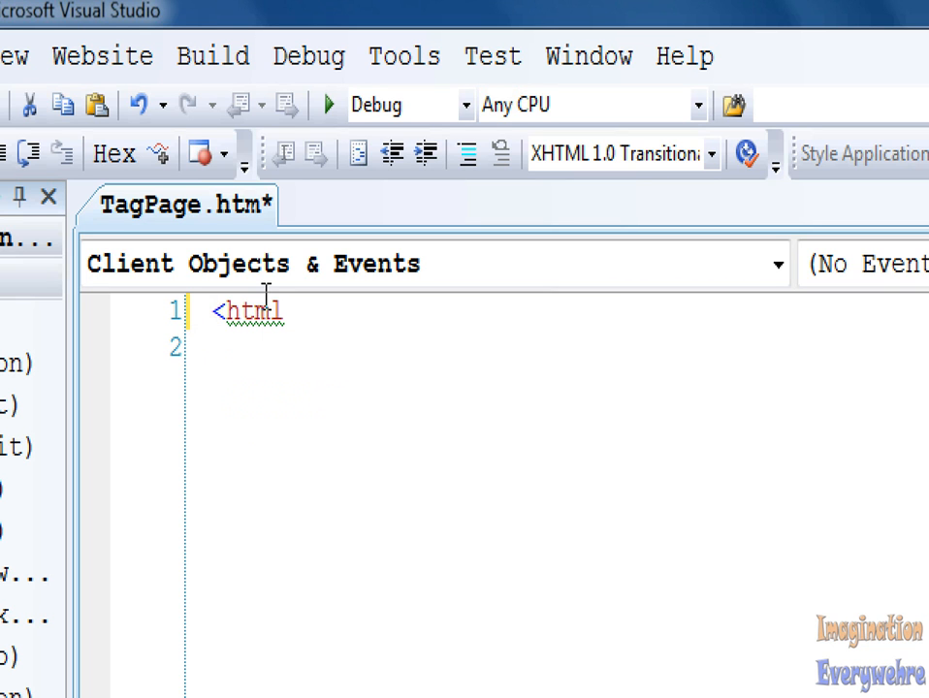
pyautogui.write('>')
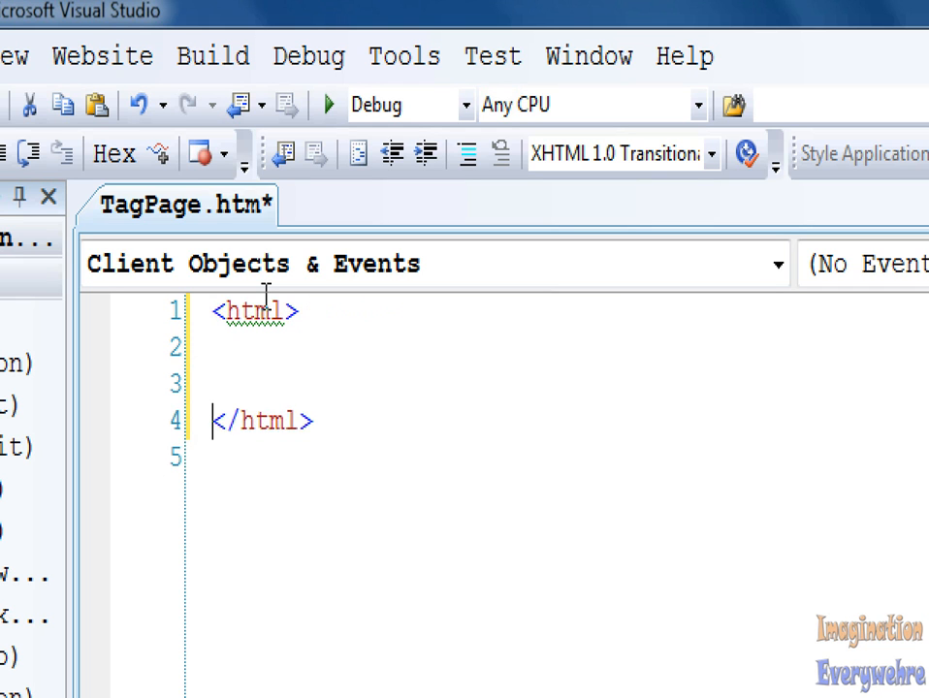
pyautogui.press('Enter')
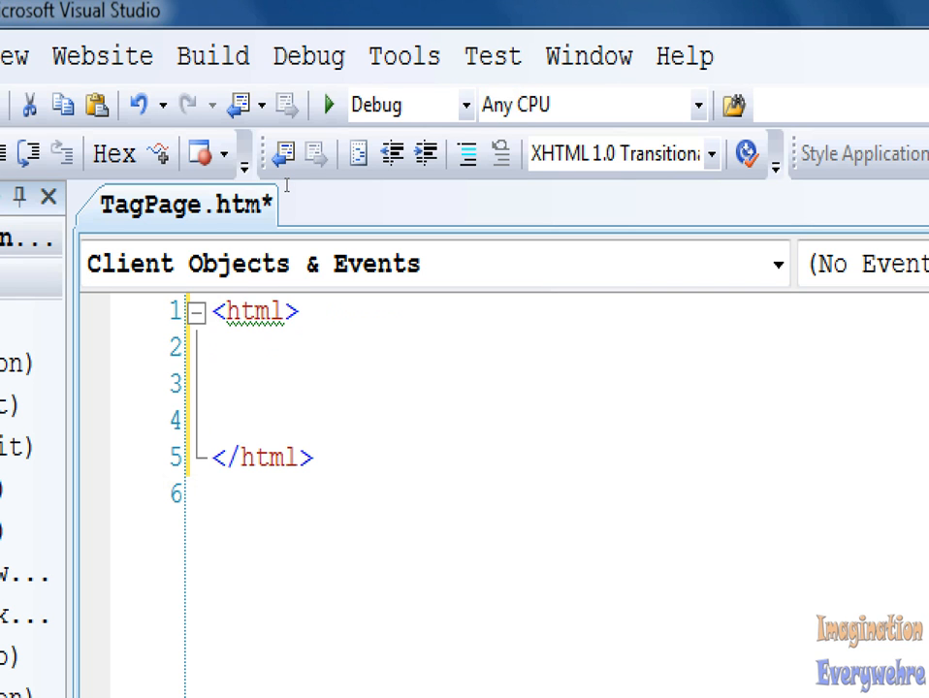
pyautogui.click(211, 349)
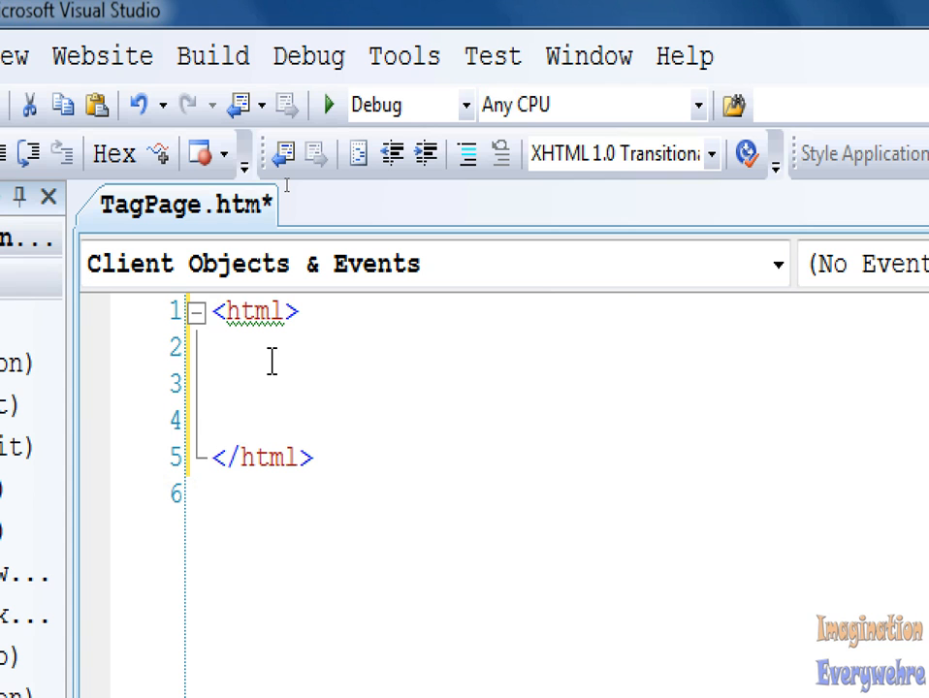
# - Add a head element containing the title 'Tag Page'
pyautogui.write('<head')
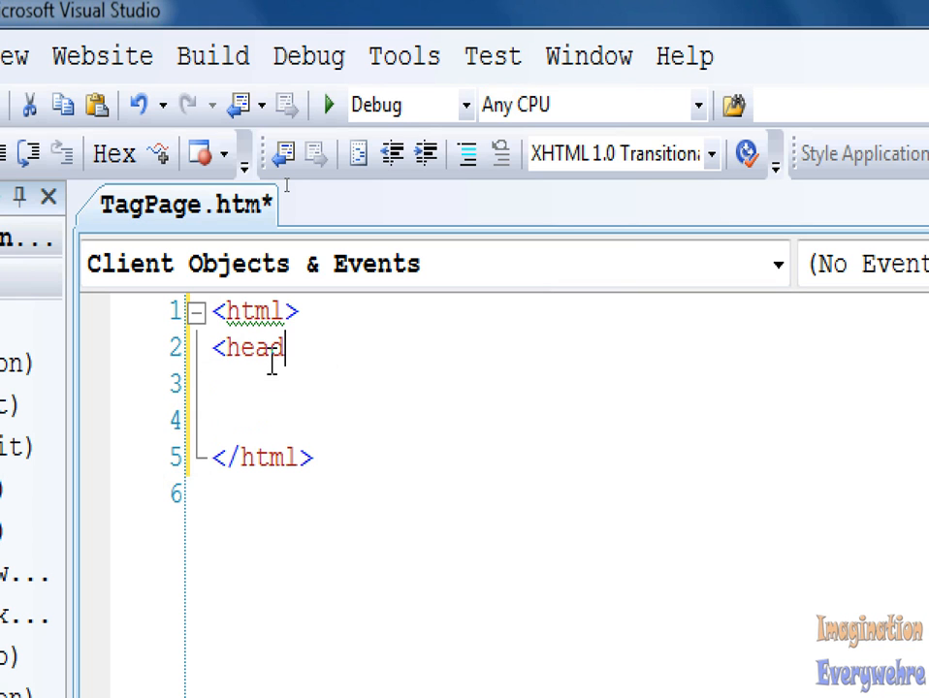
pyautogui.write('></head>')
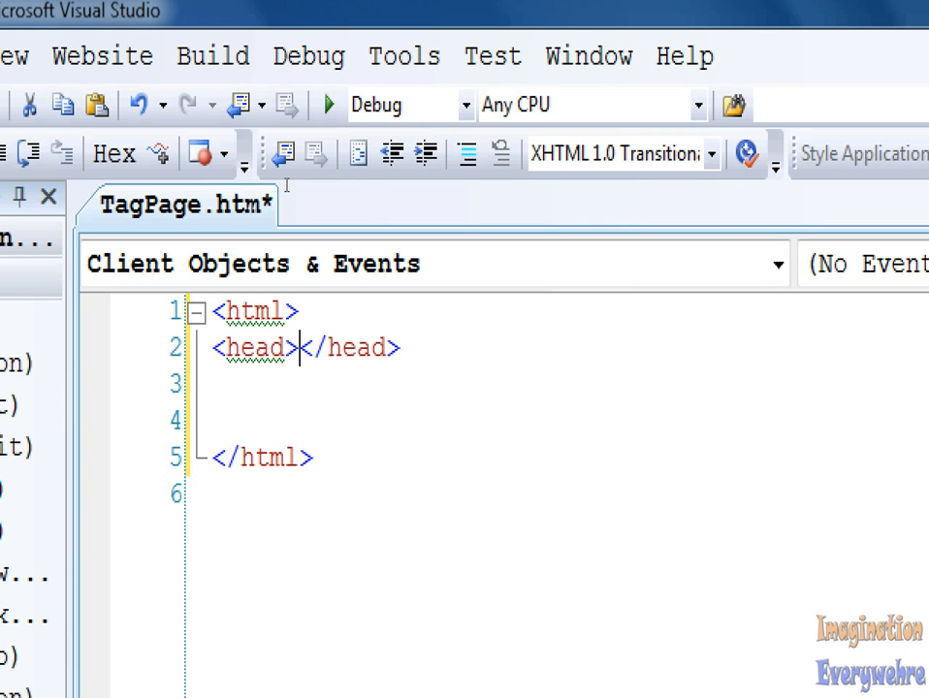
pyautogui.press('Enter')
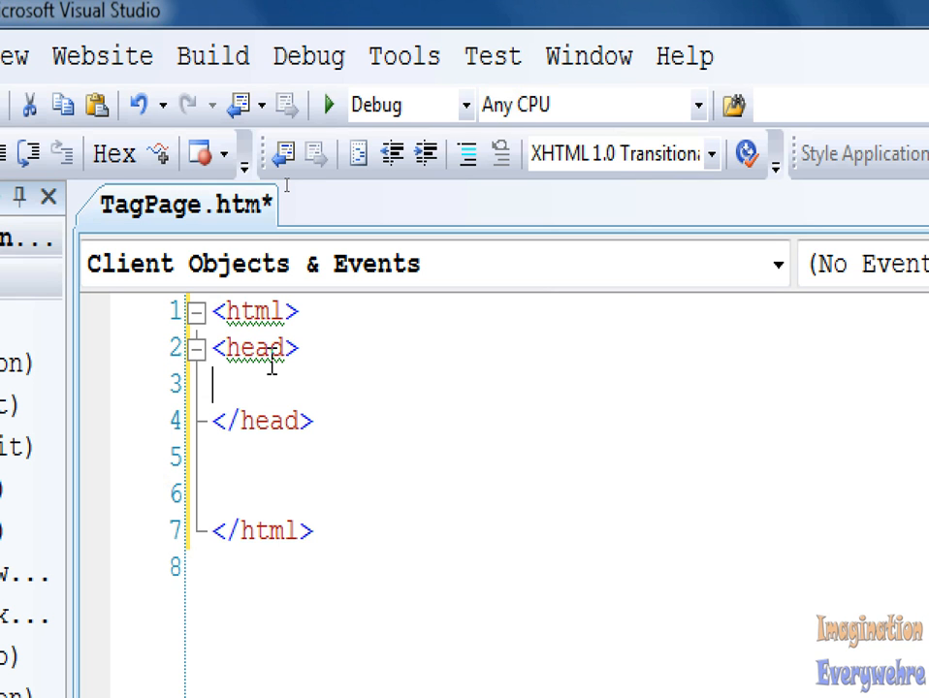
pyautogui.write('<')
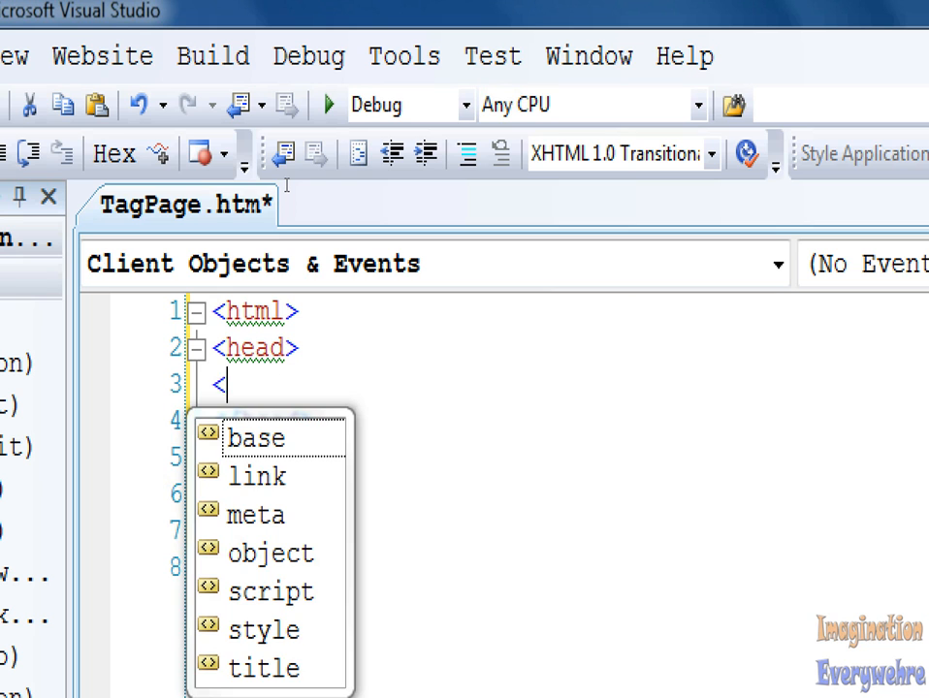
pyautogui.write('title></title>')
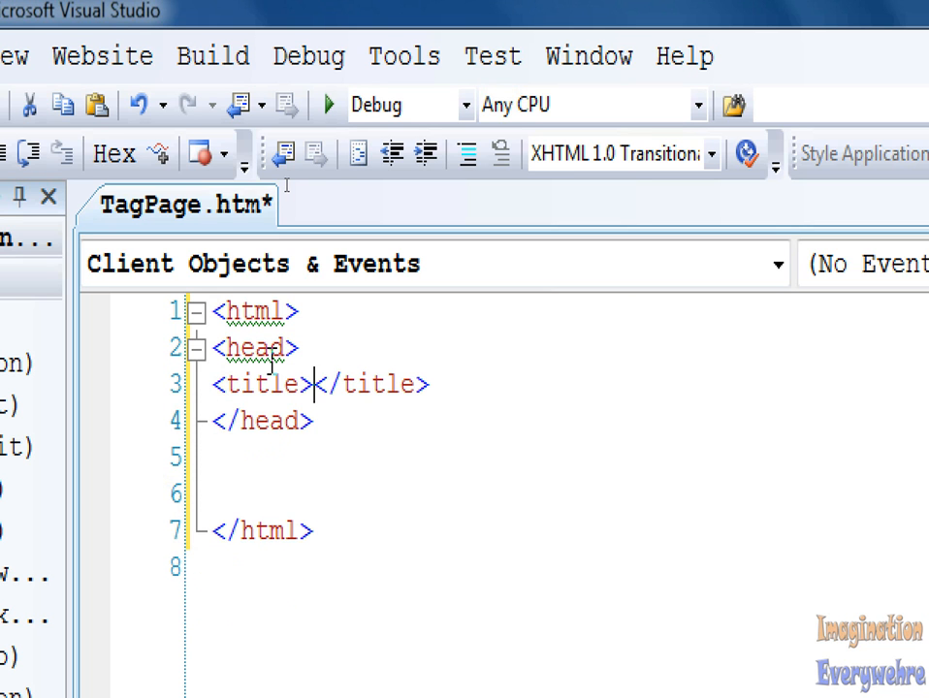
pyautogui.write('Tag')
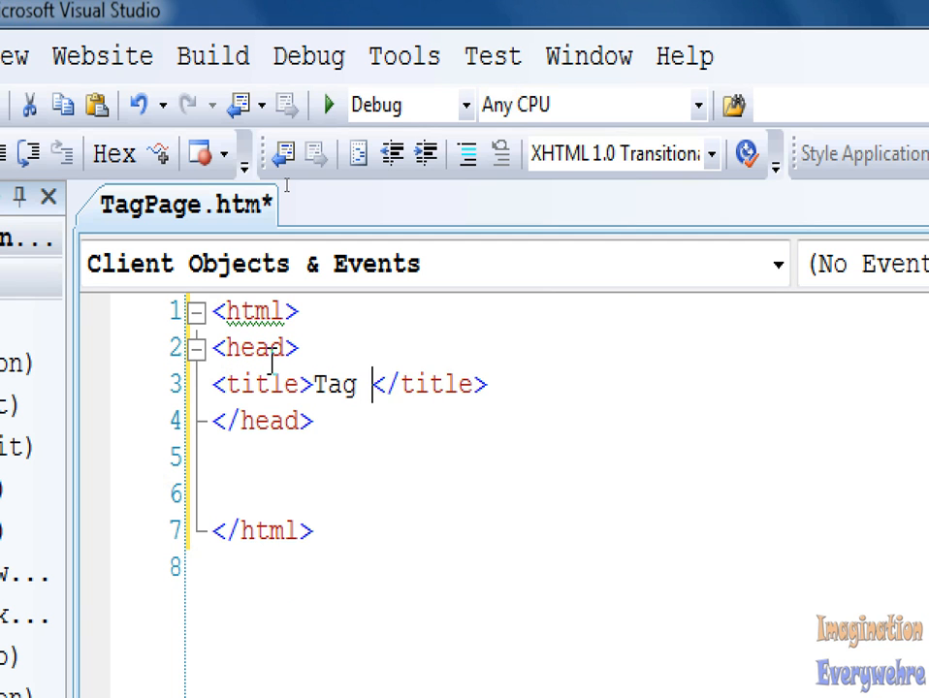
pyautogui.write('Page')
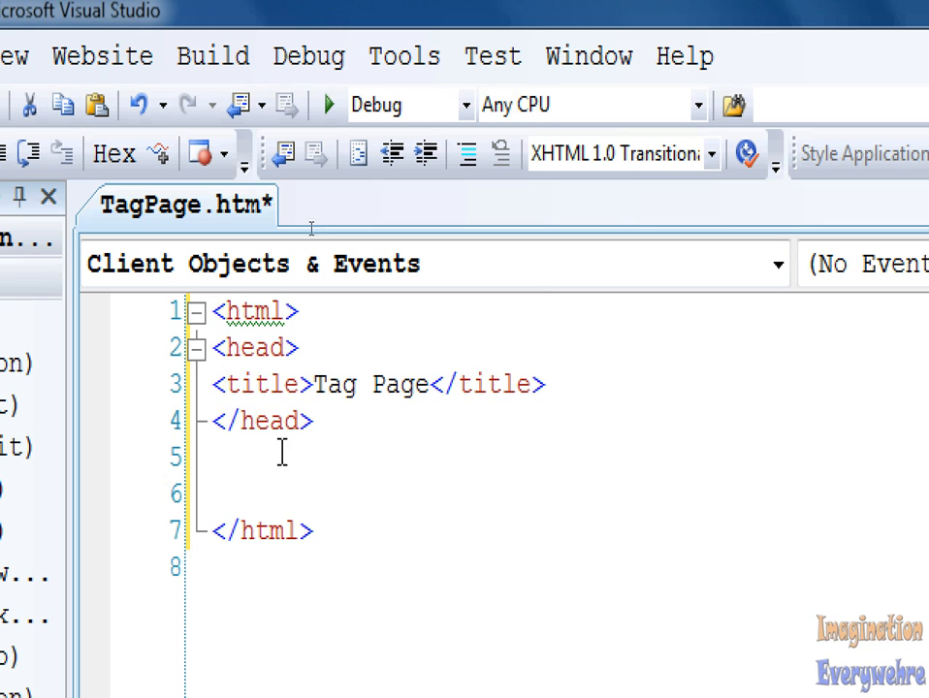
pyautogui.moveTo(204, 348); pyautogui.dragTo(313, 420)
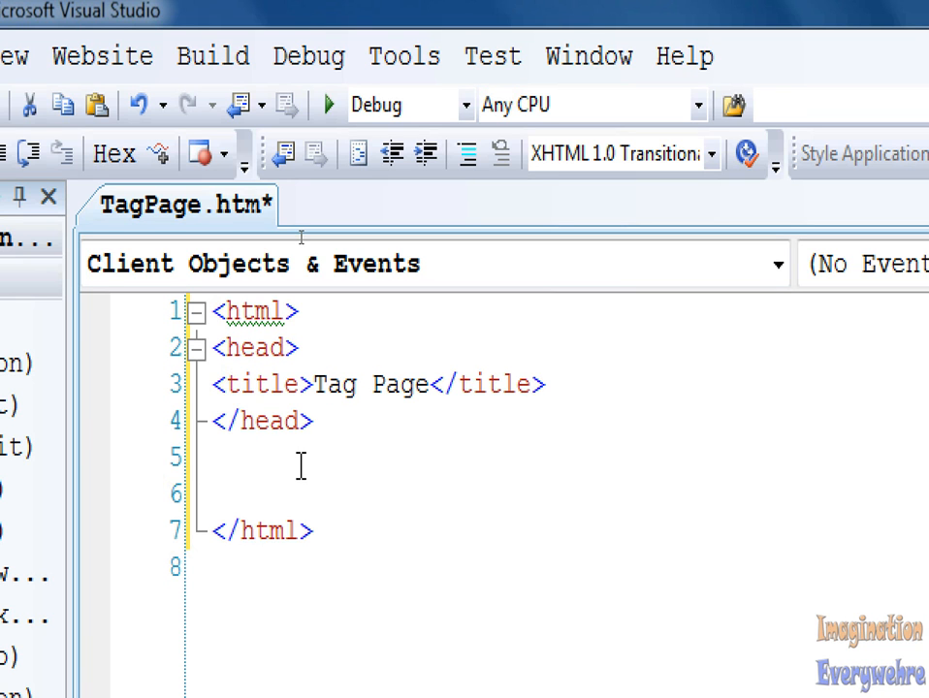
# - Add a body element below the head with blank lines inside
pyautogui.write('<body></body>')
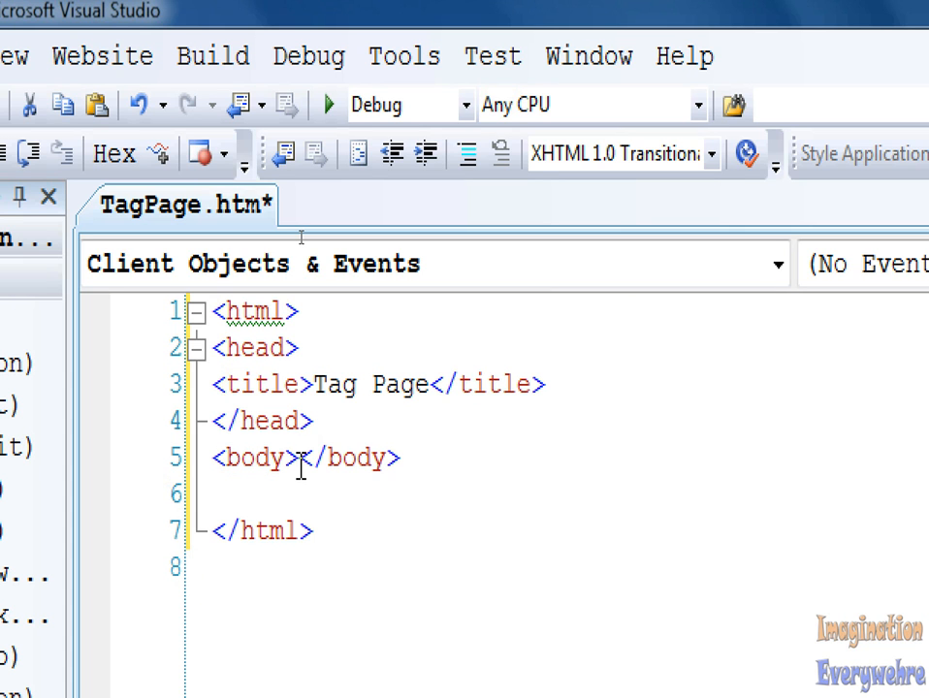
pyautogui.press('enter')
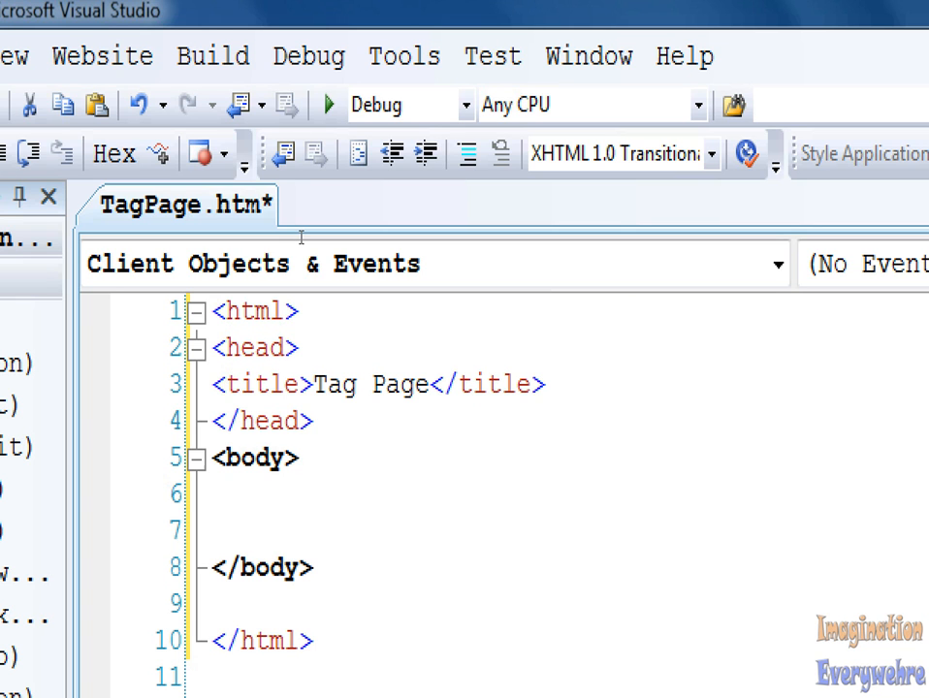
pyautogui.click(213, 495)
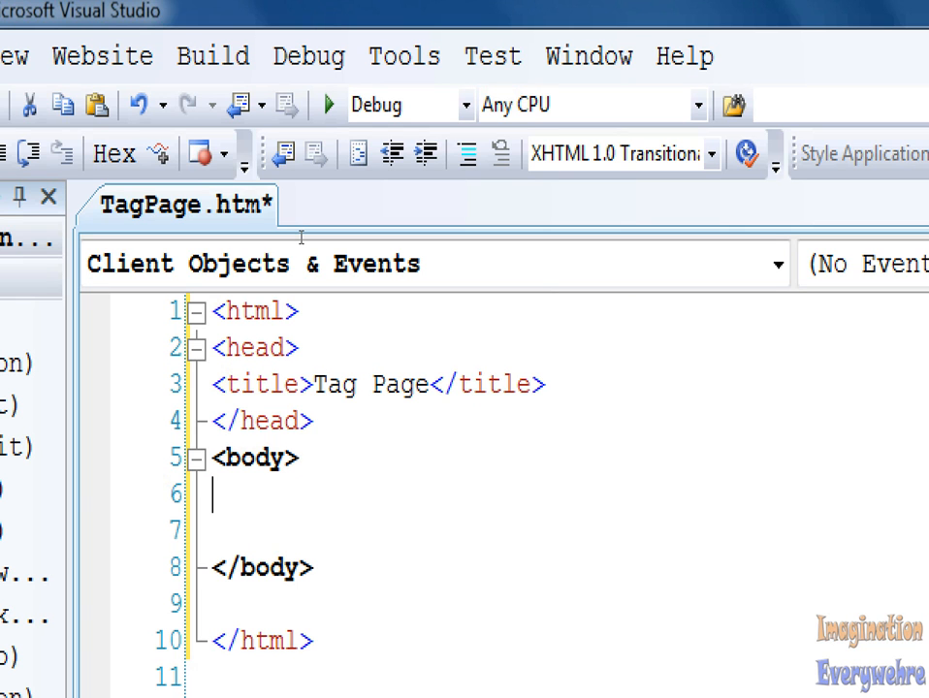
pyautogui.write('<')
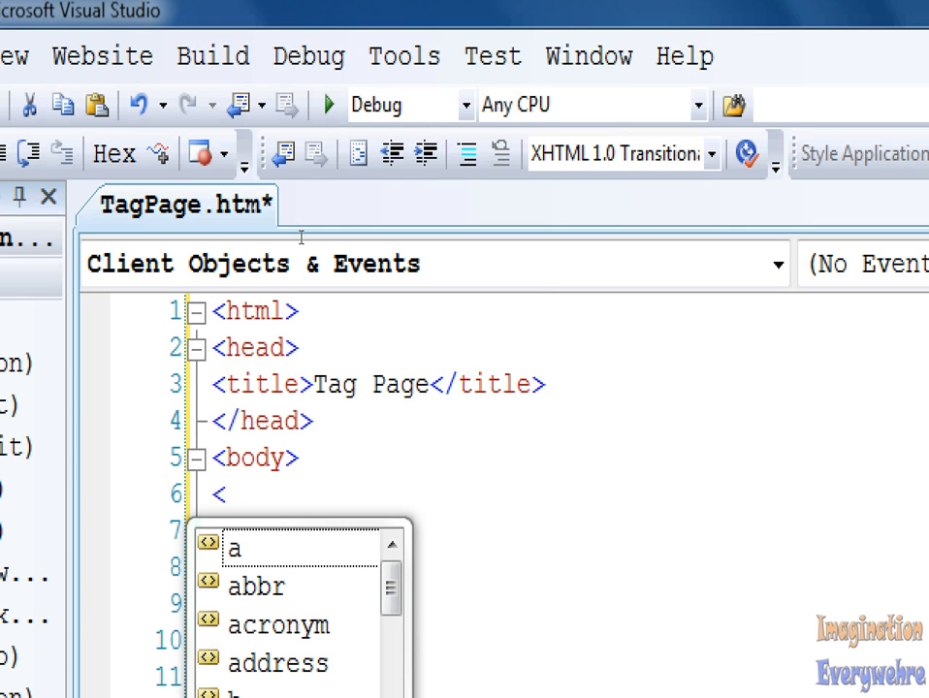
pyautogui.moveTo(519, 609)
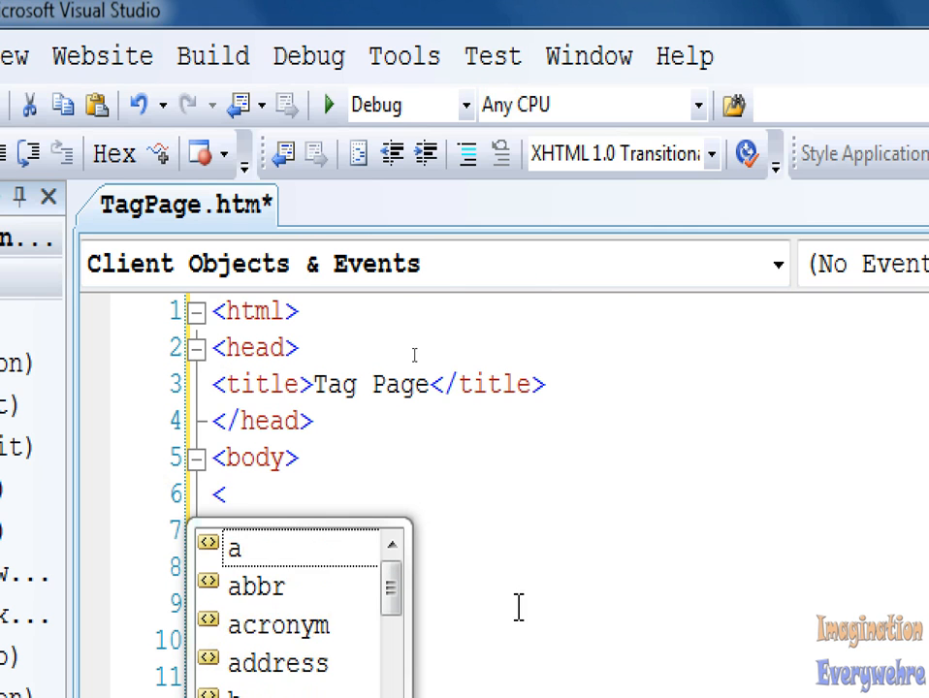
# - Type a <div> element inside the body and start adding its attributes
pyautogui.scroll(-3)
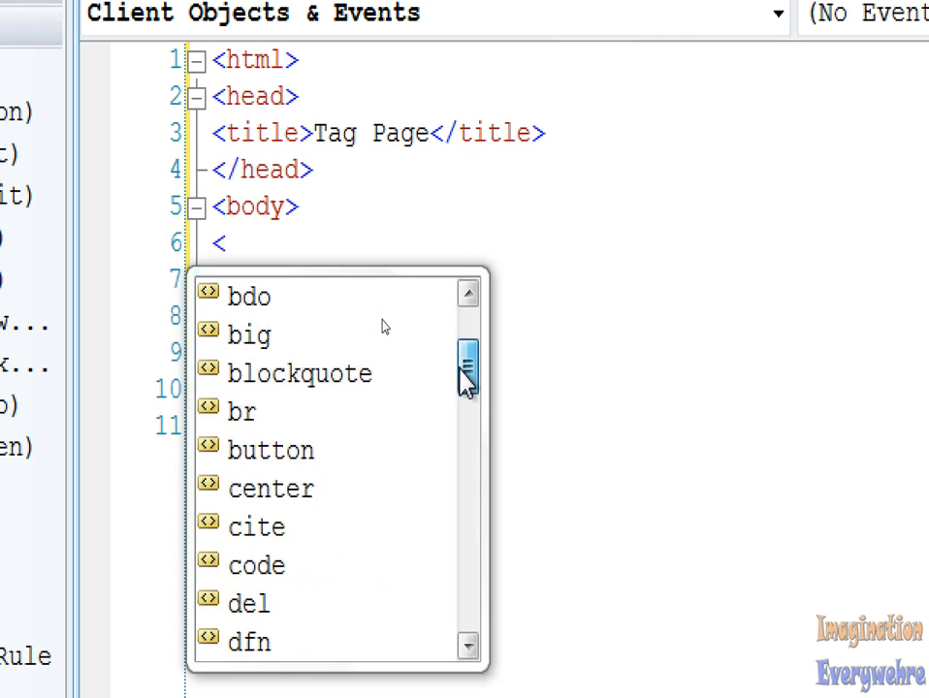
pyautogui.scroll(-3)
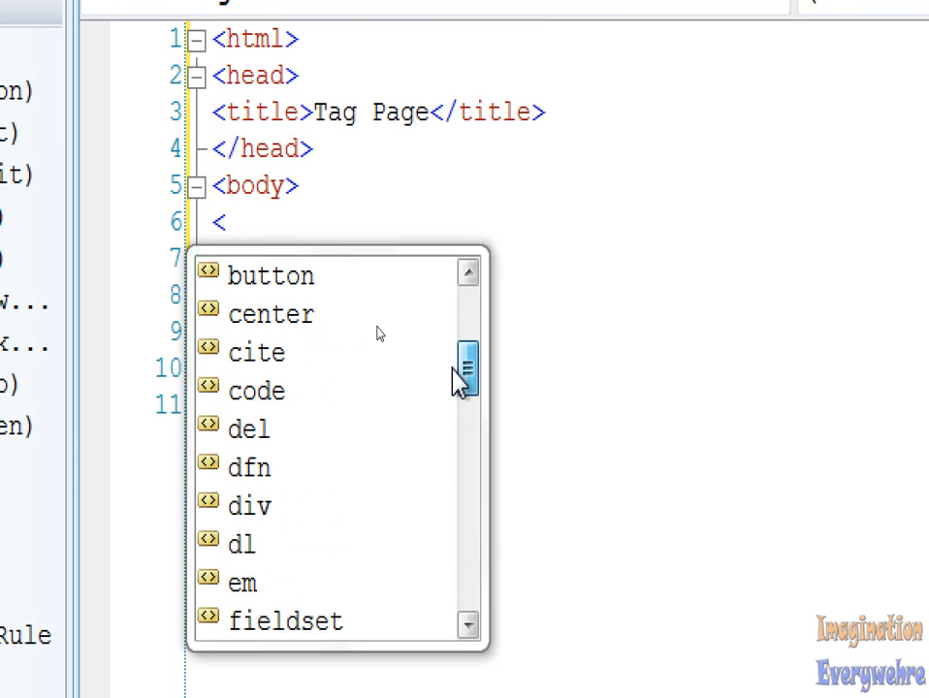
pyautogui.write('d')
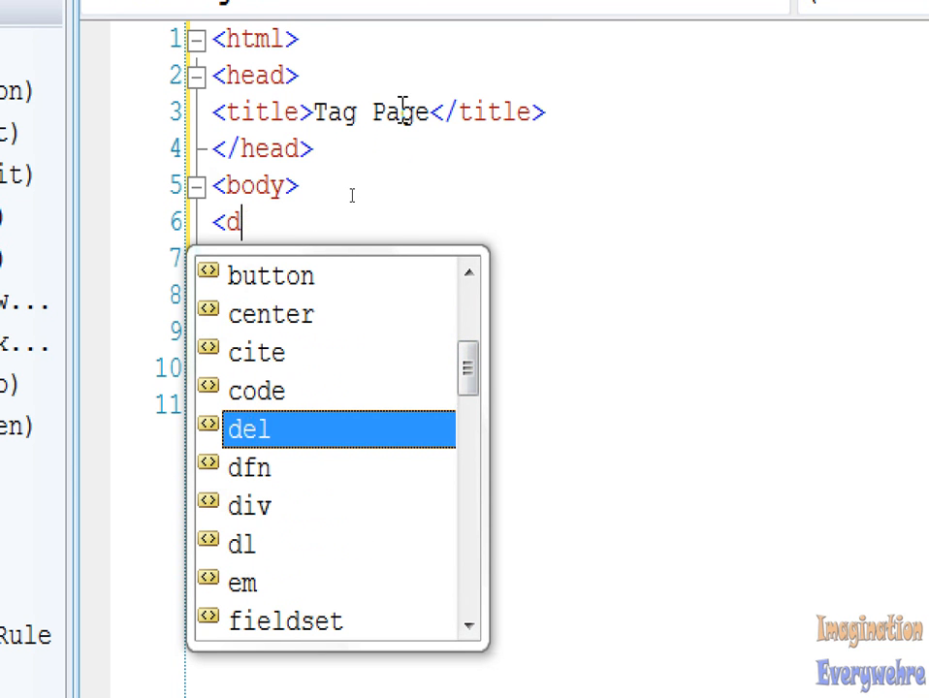
pyautogui.write('i')
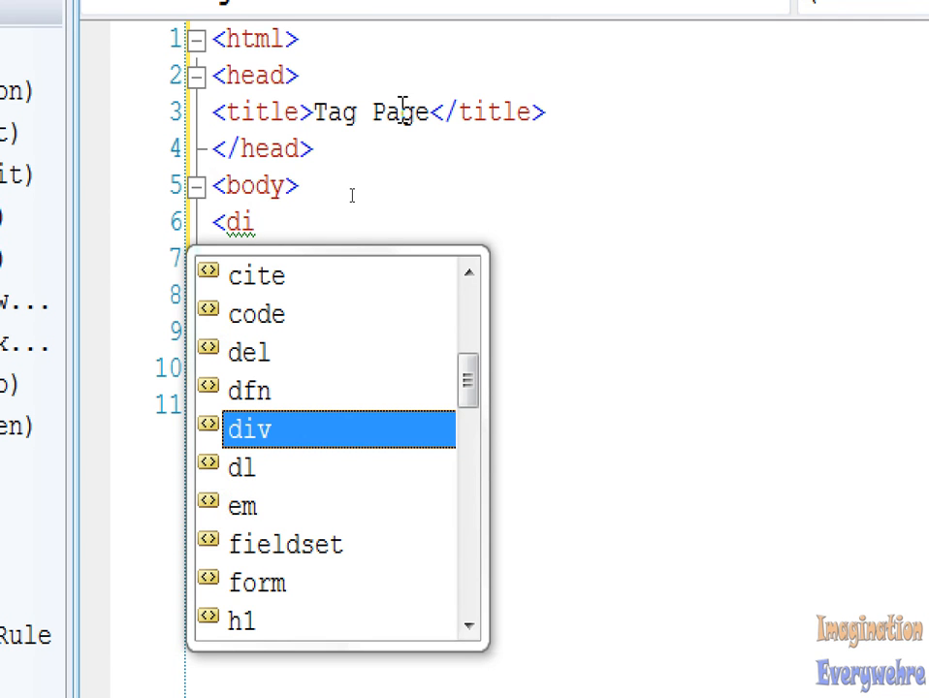
pyautogui.write('v')
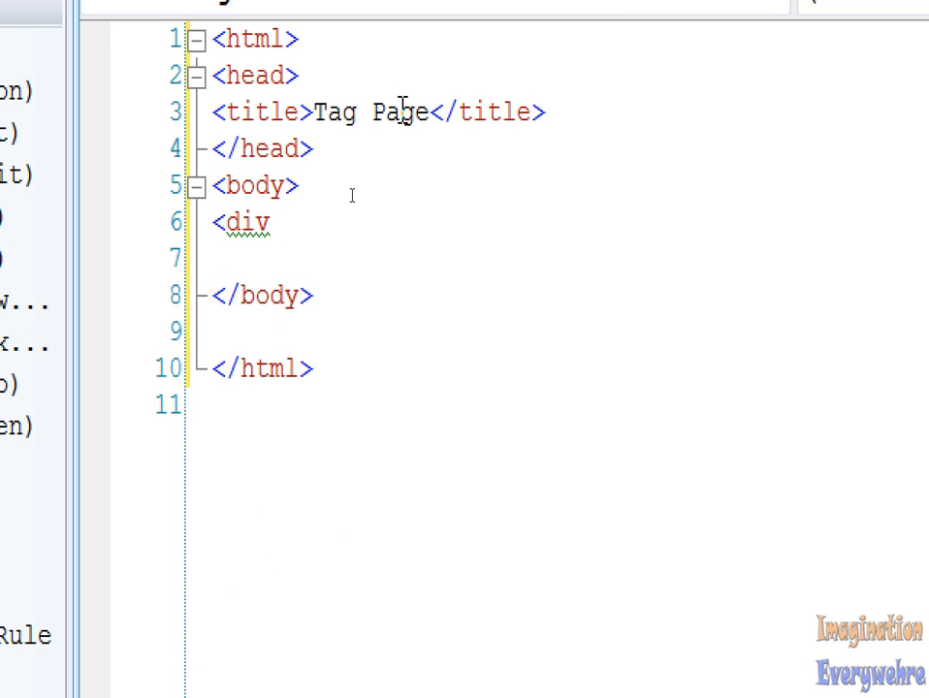
pyautogui.write('>')
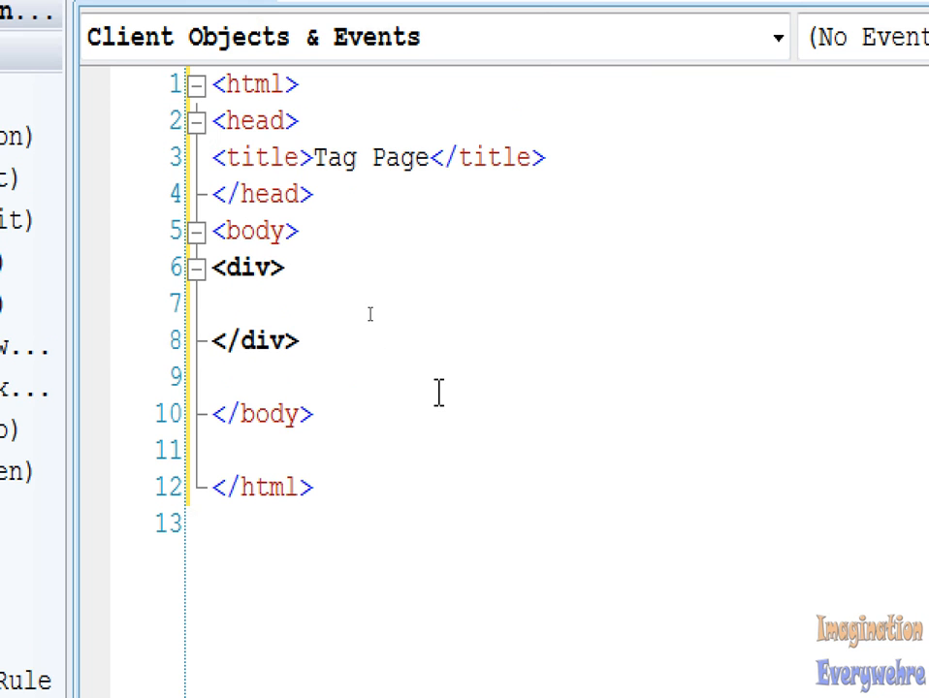
pyautogui.write('" "')
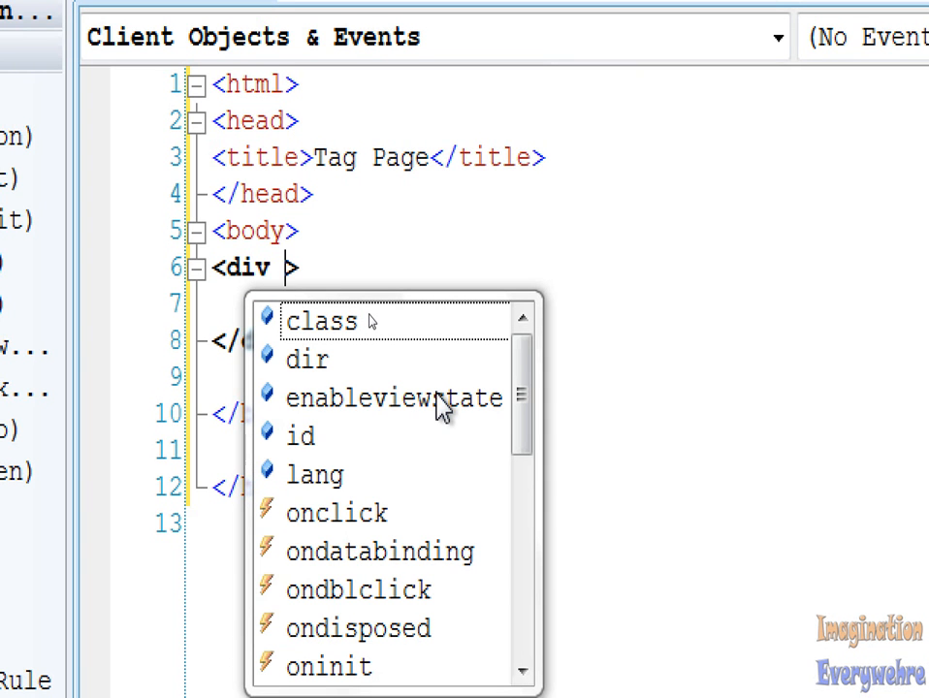
# - Add the attribute id="container" to the div
pyautogui.scroll(-3)
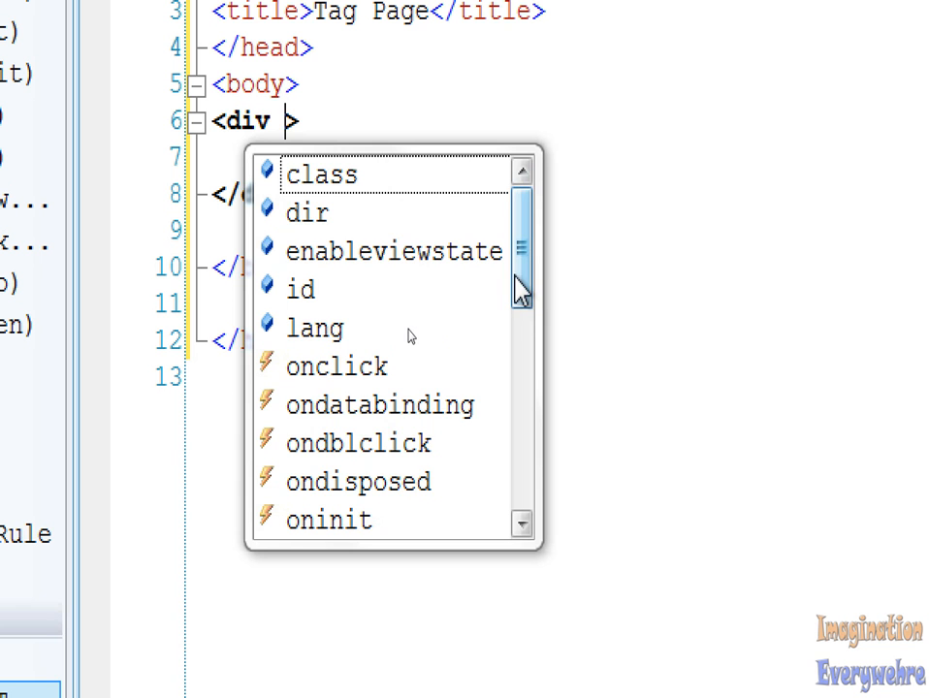
pyautogui.scroll(-3)
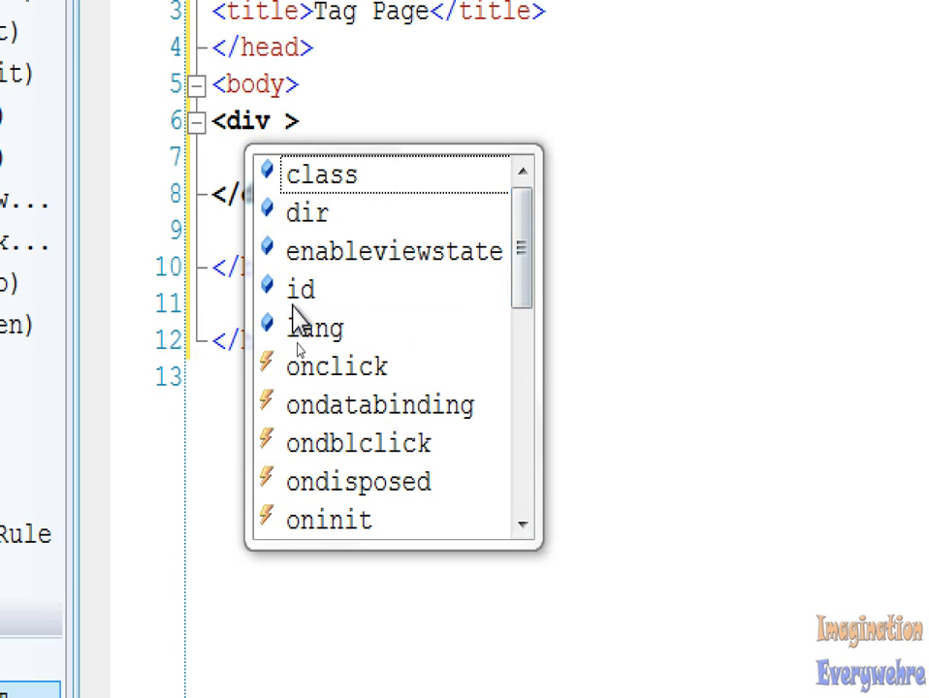
pyautogui.click(301, 289)
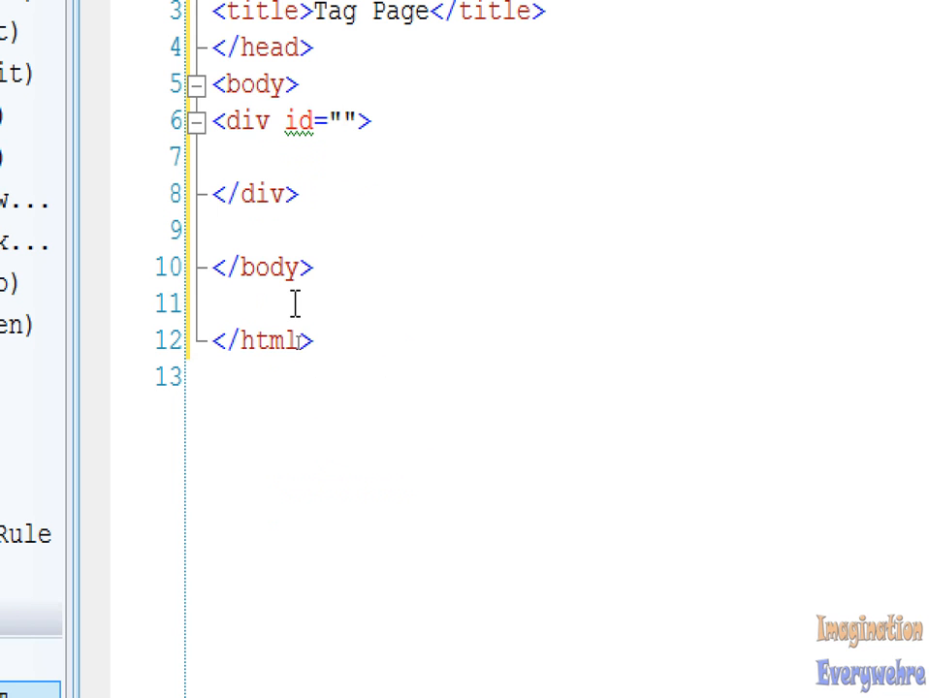
pyautogui.write('containe')
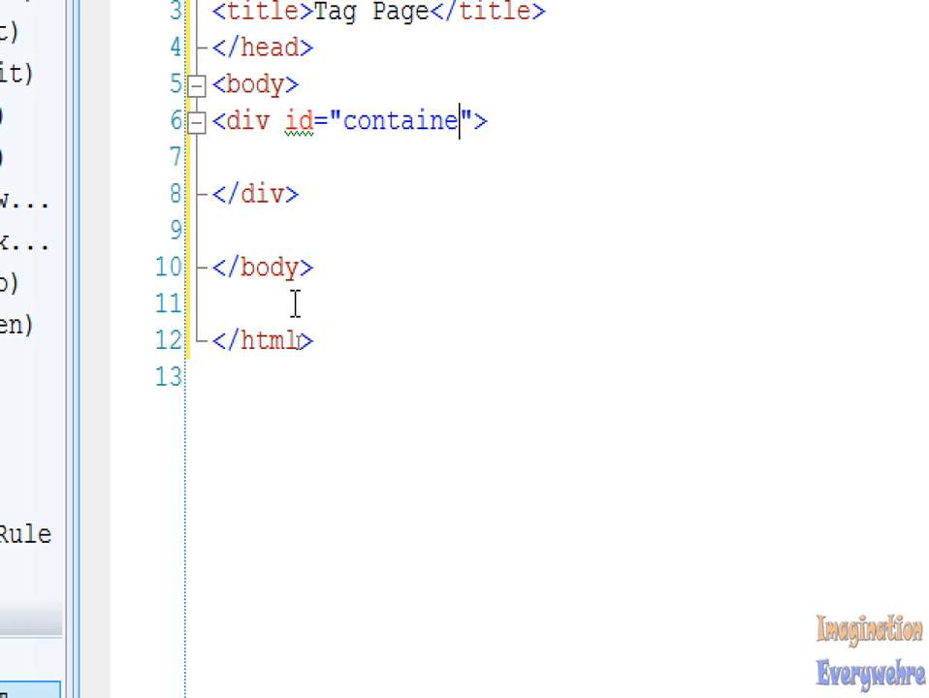
pyautogui.write('r')
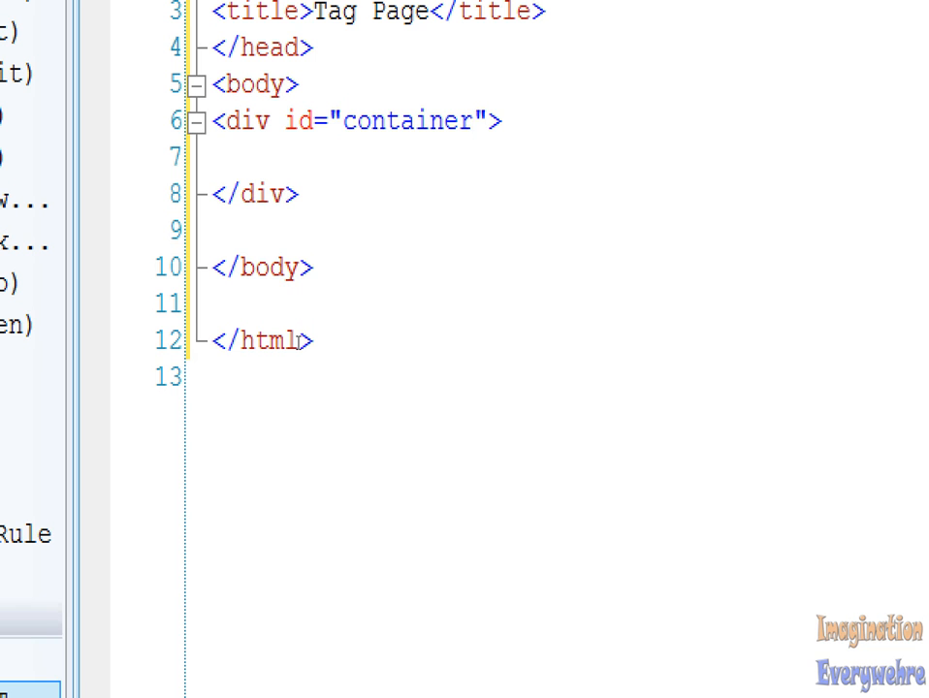
pyautogui.click(474, 120)
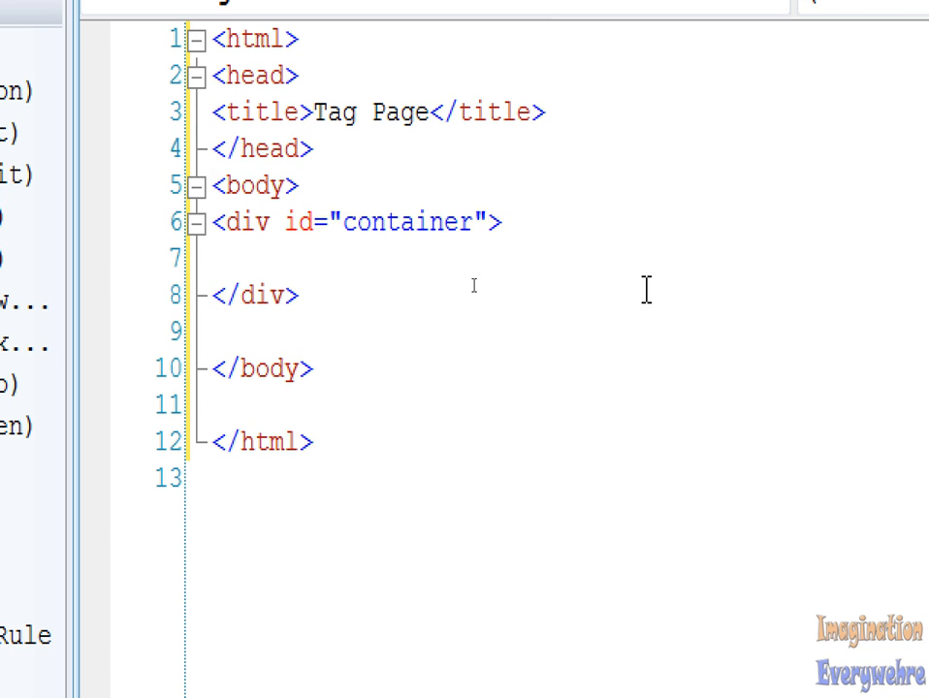
pyautogui.moveTo(476, 292)
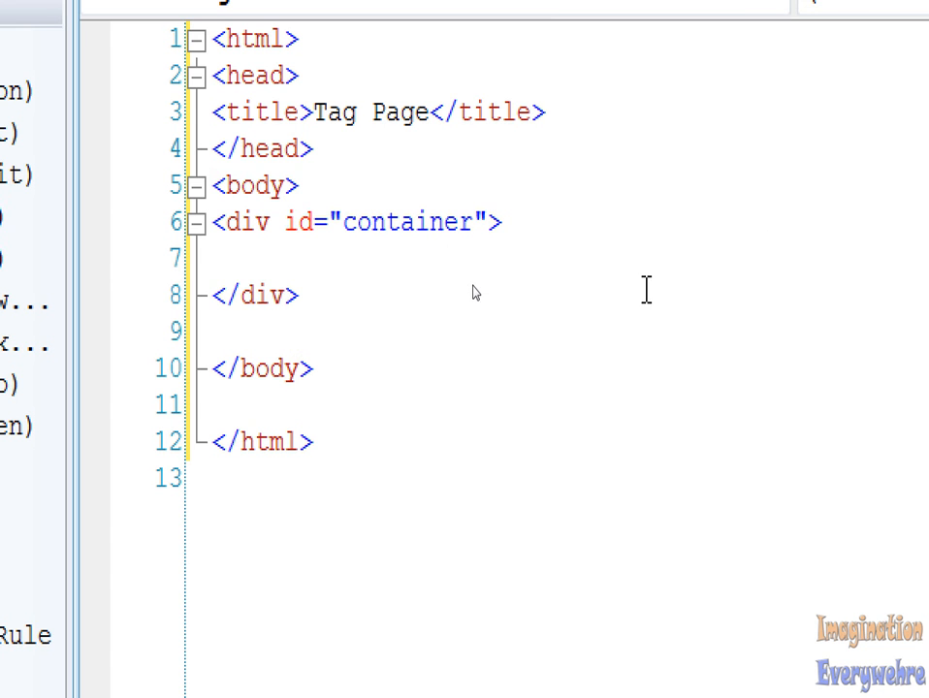
# - Add an inline style to the container div with a red background and 100px height
pyautogui.write('s')
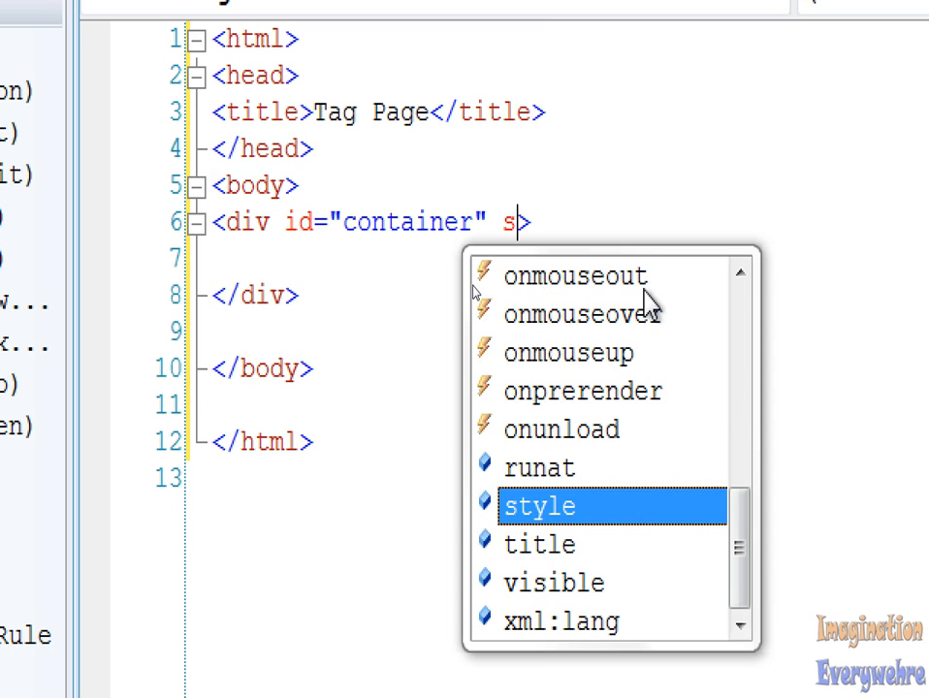
pyautogui.doubleClick(540, 505)
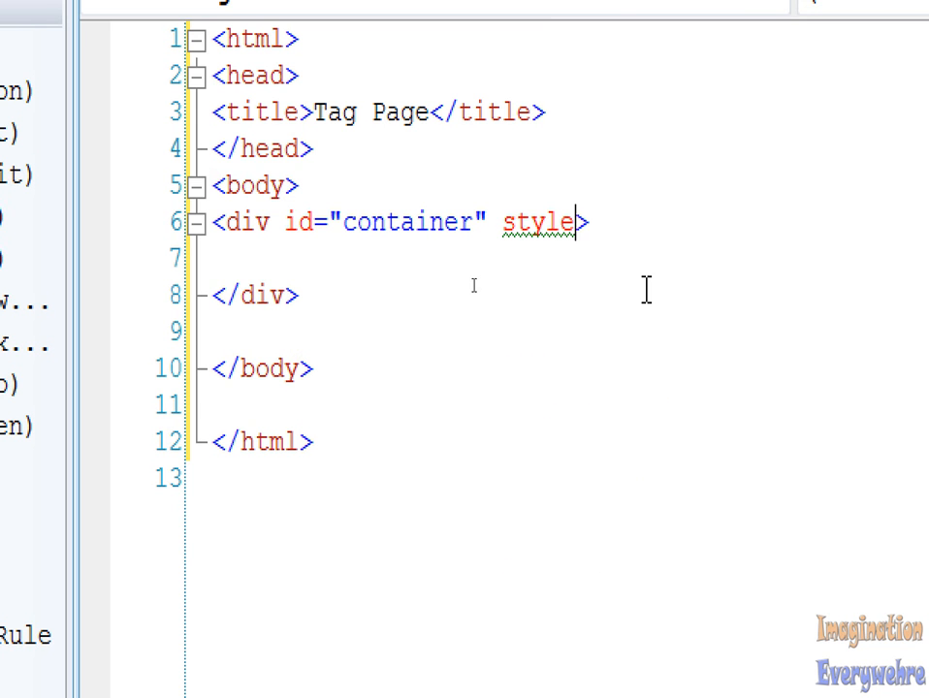
pyautogui.write('=""')
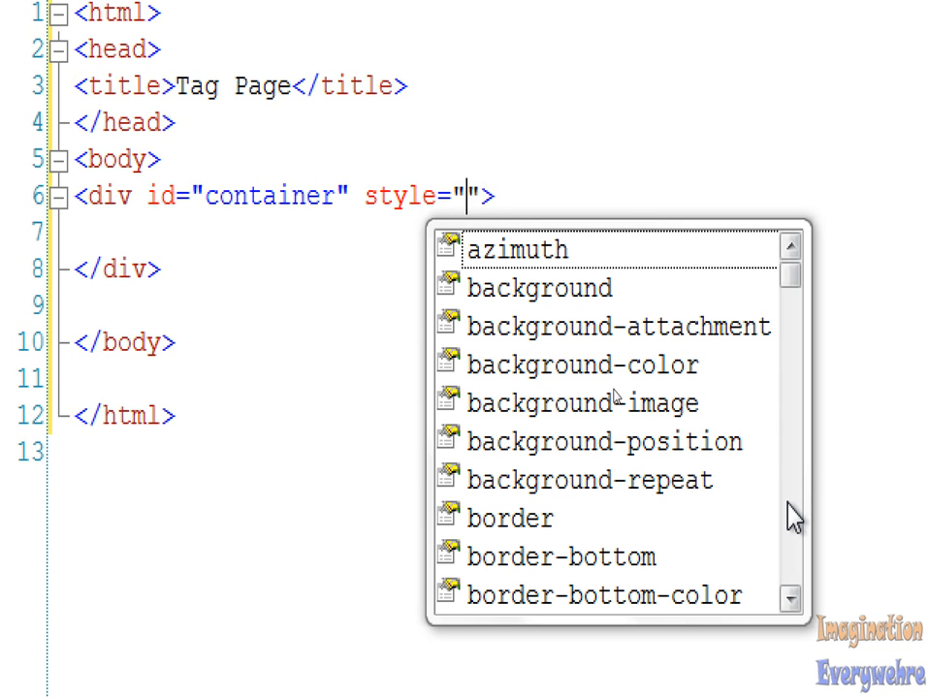
pyautogui.moveTo(596, 412)
pyautogui.write('background-color:')
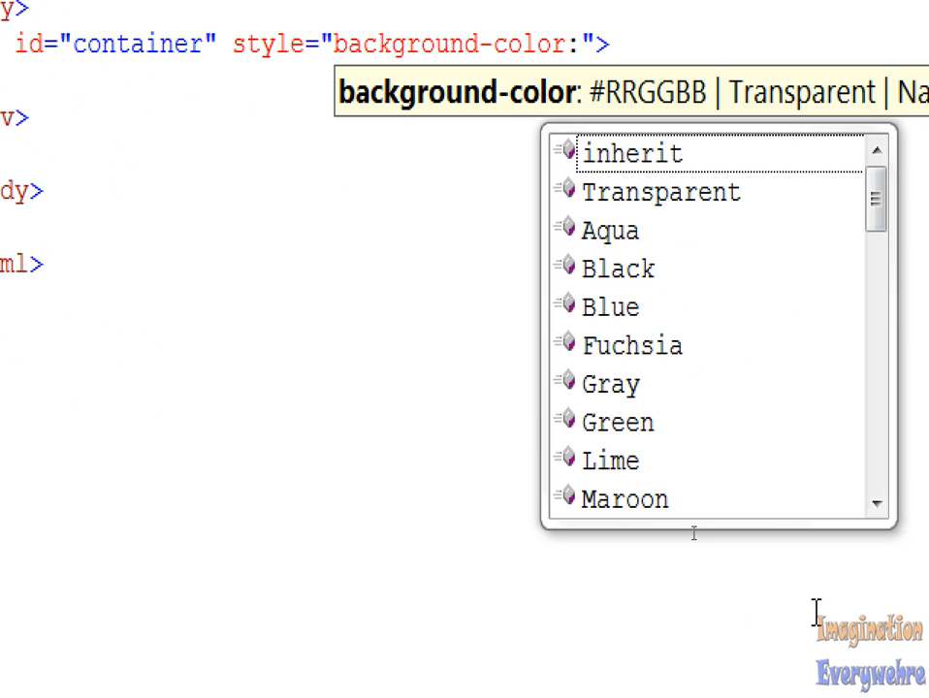
pyautogui.moveTo(795, 213)
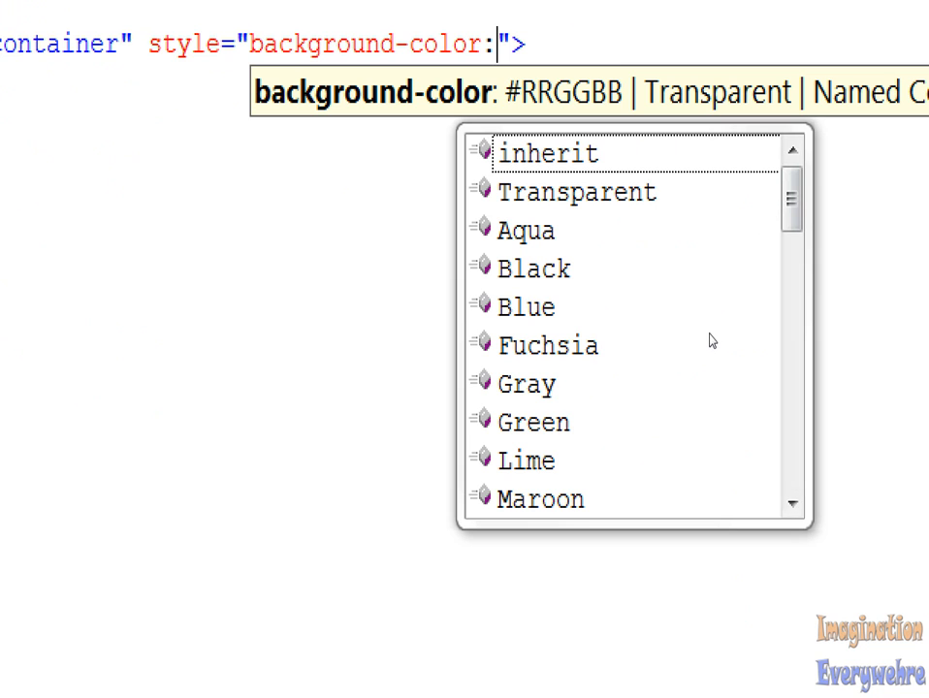
pyautogui.moveTo(765, 223)
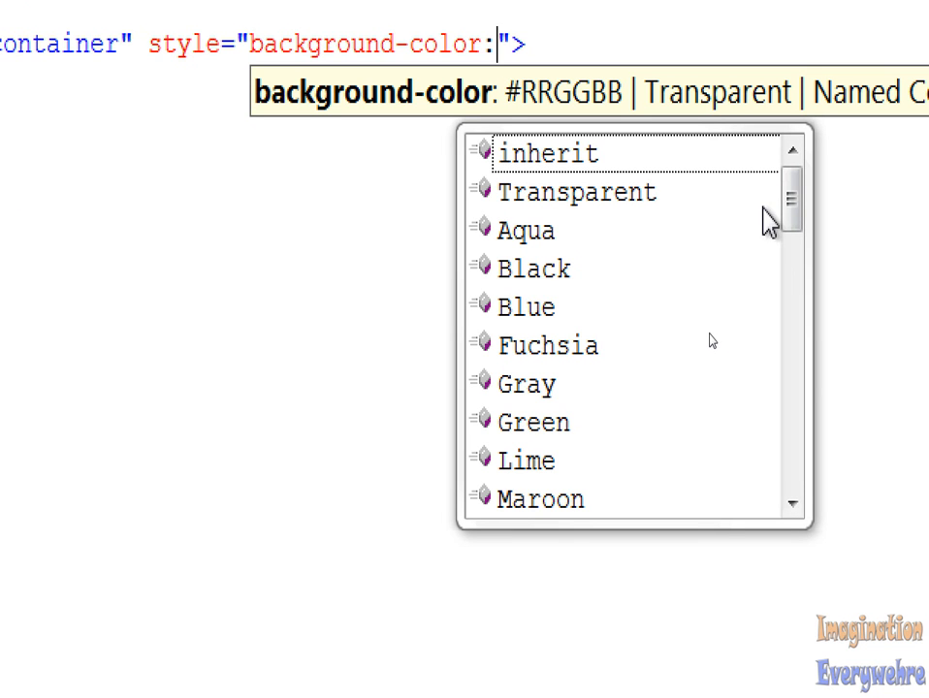
pyautogui.write('blu')
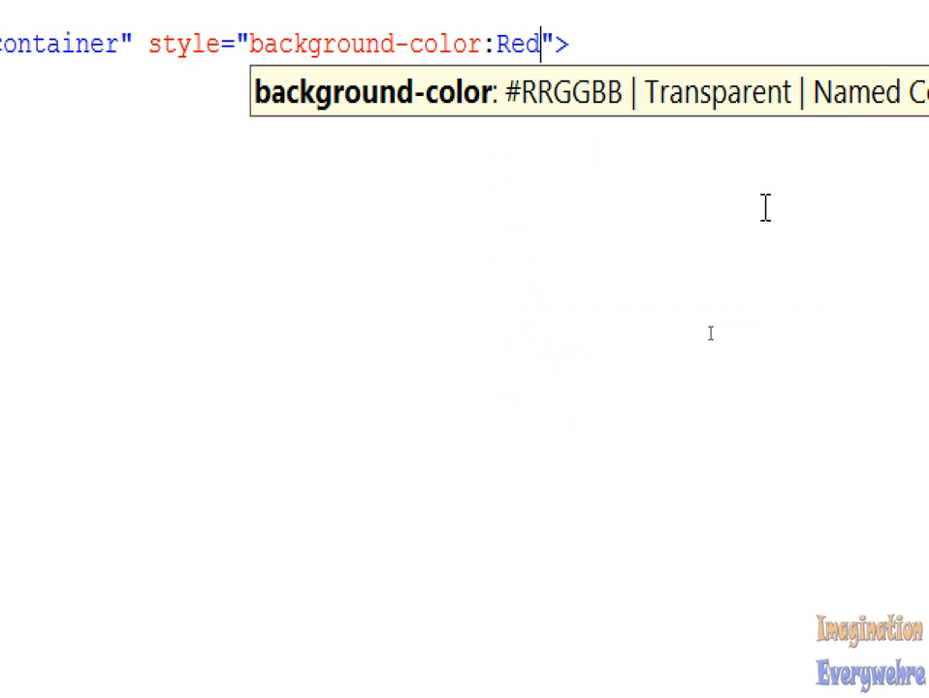
pyautogui.write(';')
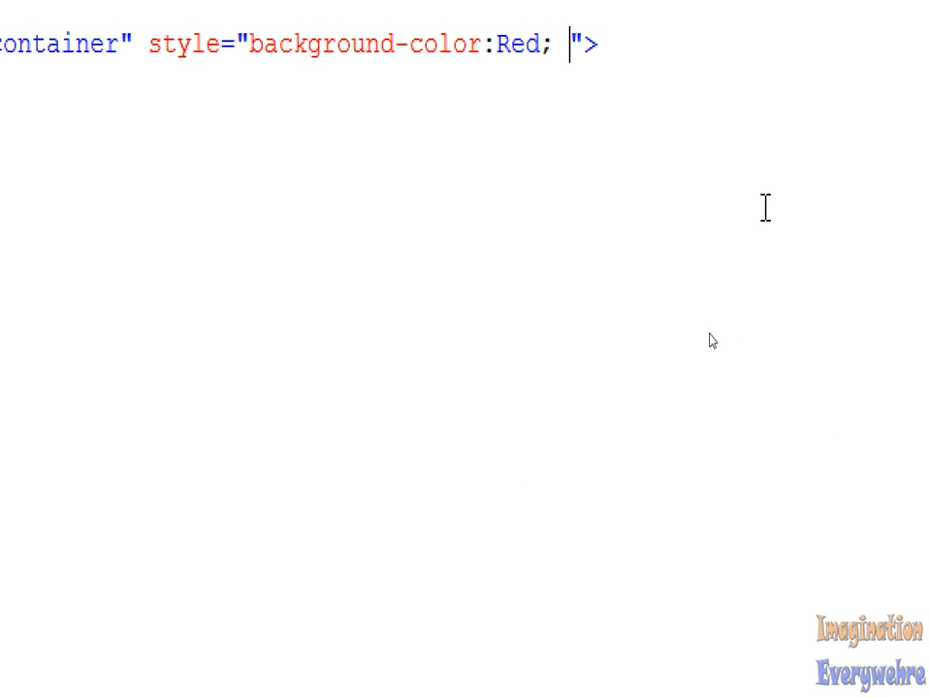
pyautogui.write('h')
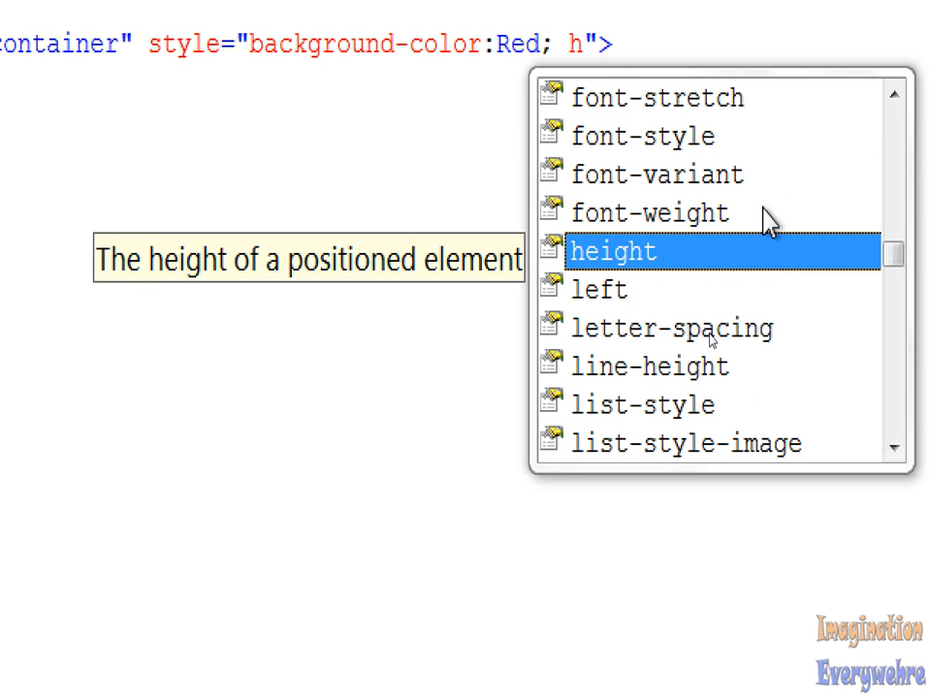
pyautogui.doubleClick(616, 250)
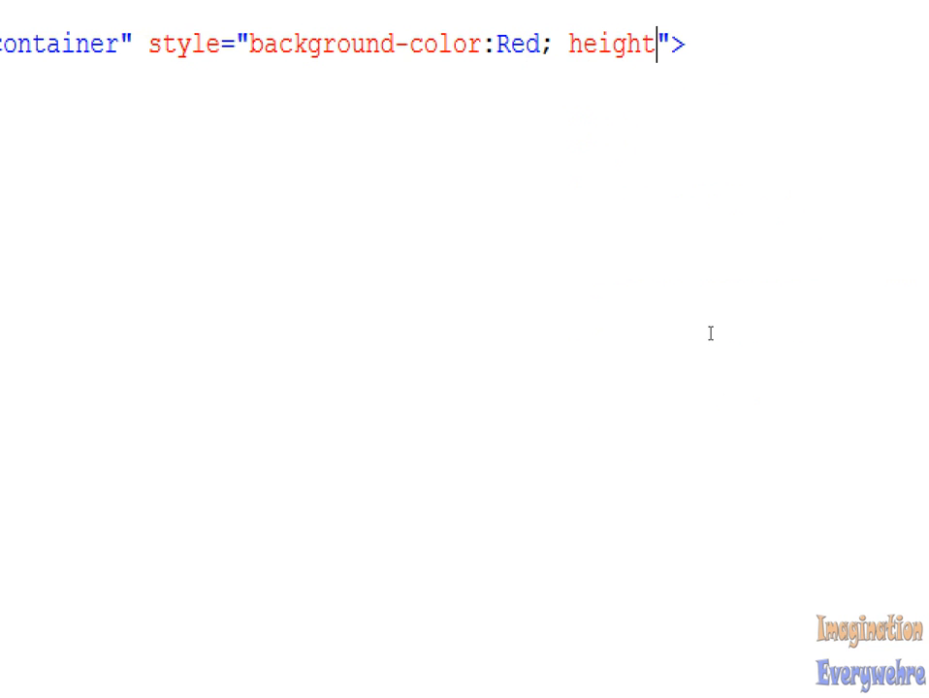
pyautogui.write(':')
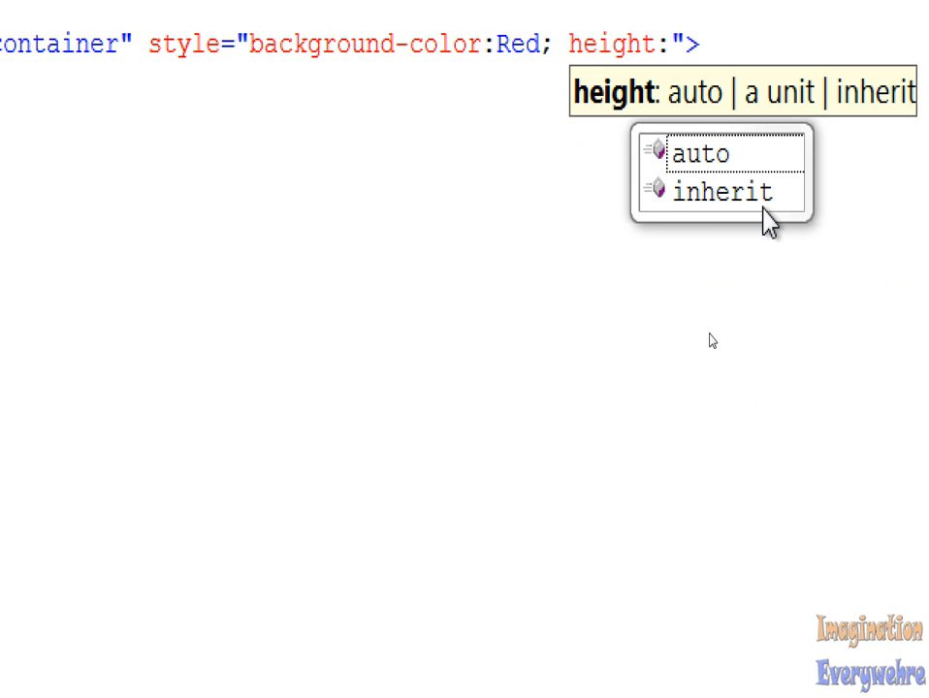
pyautogui.write('100')
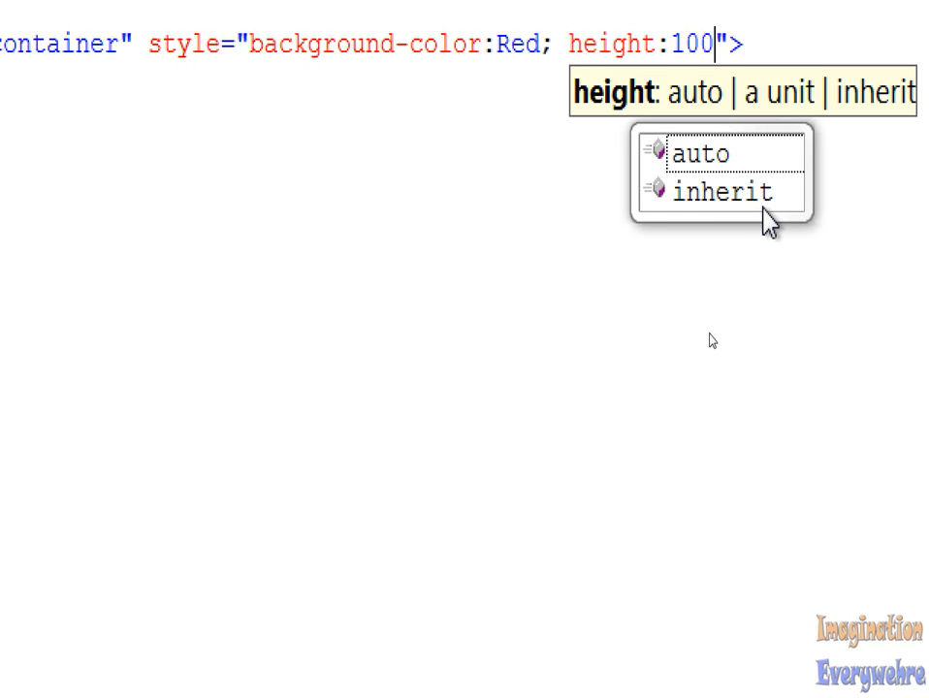
pyautogui.write('px')
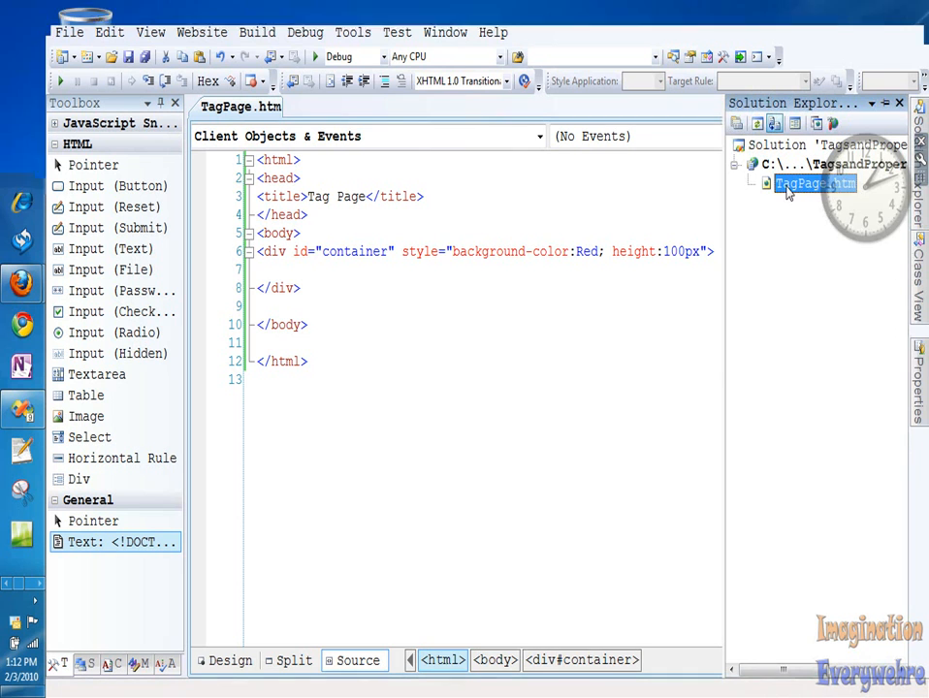
# - View TagPage.htm in the browser from Solution Explorer
pyautogui.rightClick(814, 183)
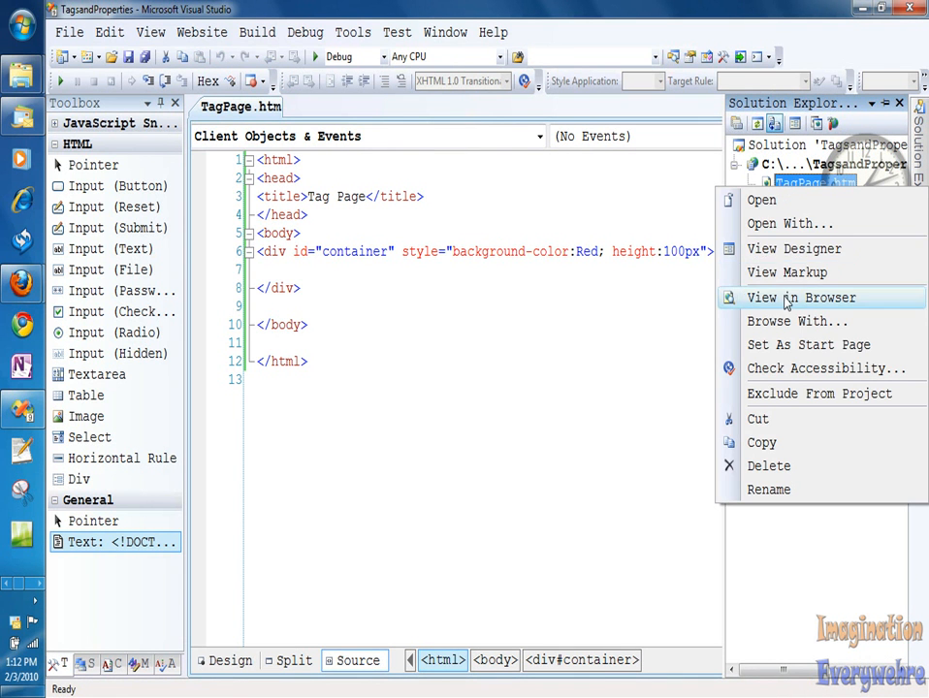
pyautogui.click(803, 298)
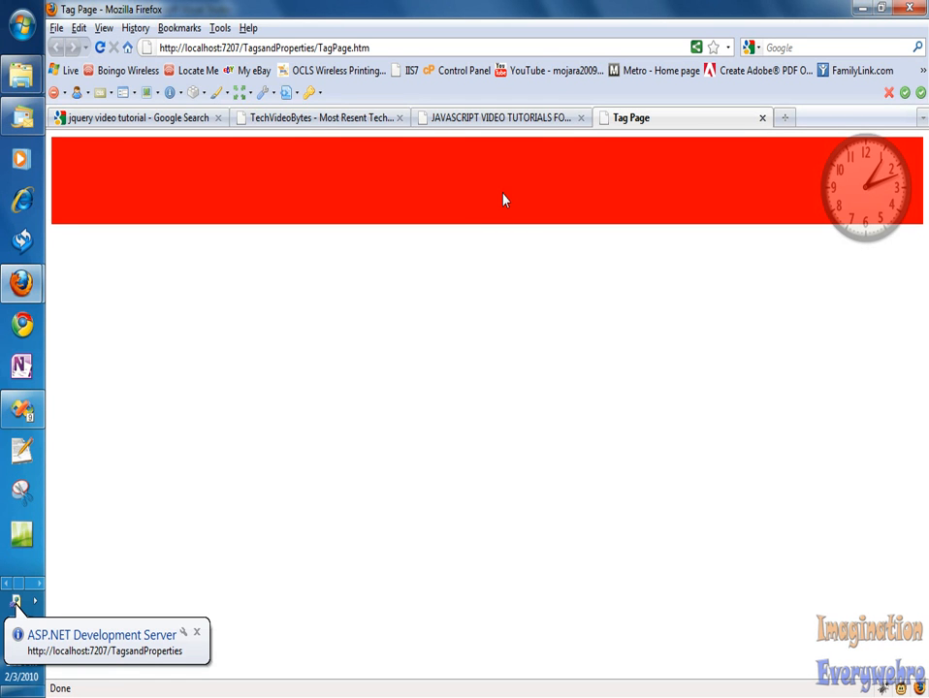
pyautogui.moveTo(431, 214)
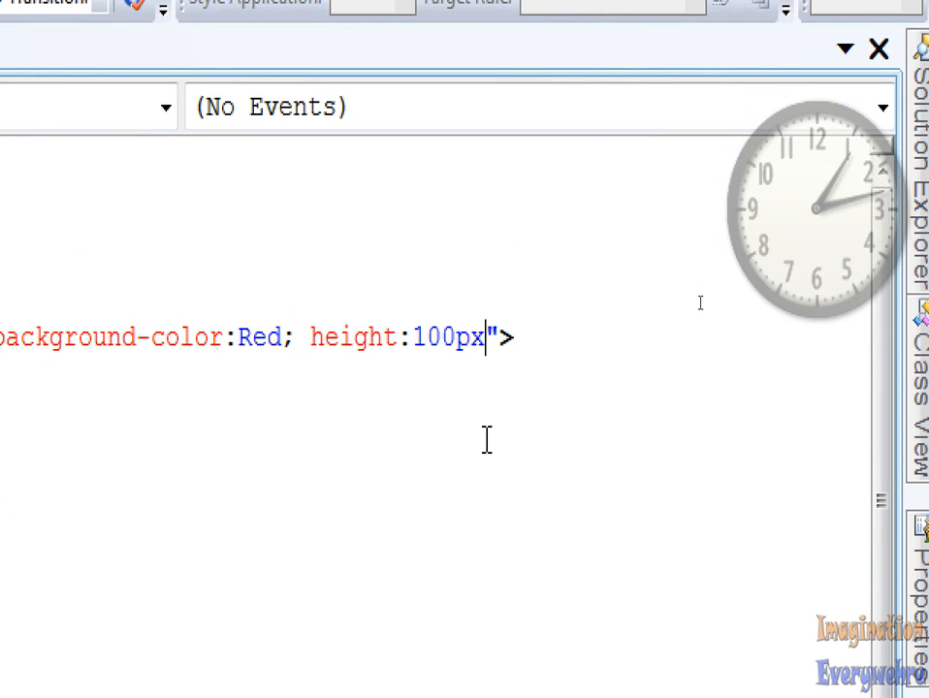
# - Add 'width:50px' to the container div's inline style after the red background and height
pyautogui.write(';')
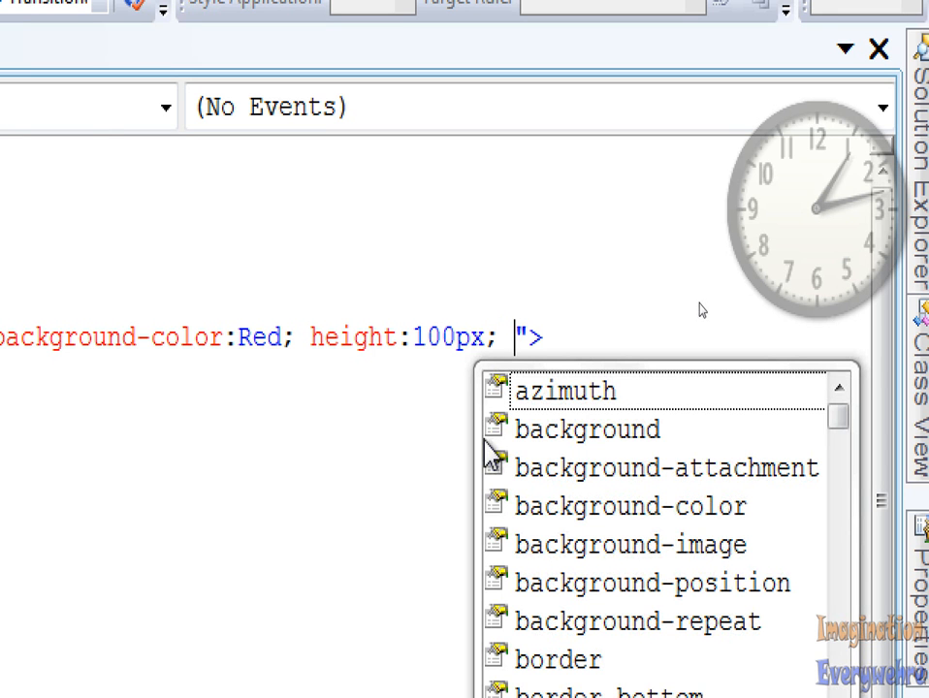
pyautogui.write('wid')
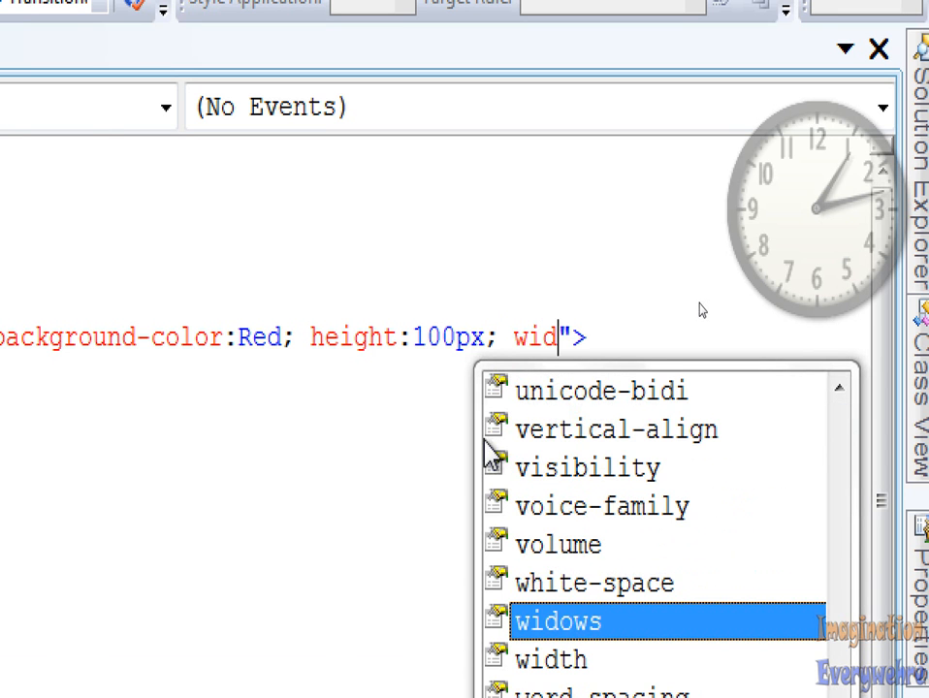
pyautogui.press('Down')
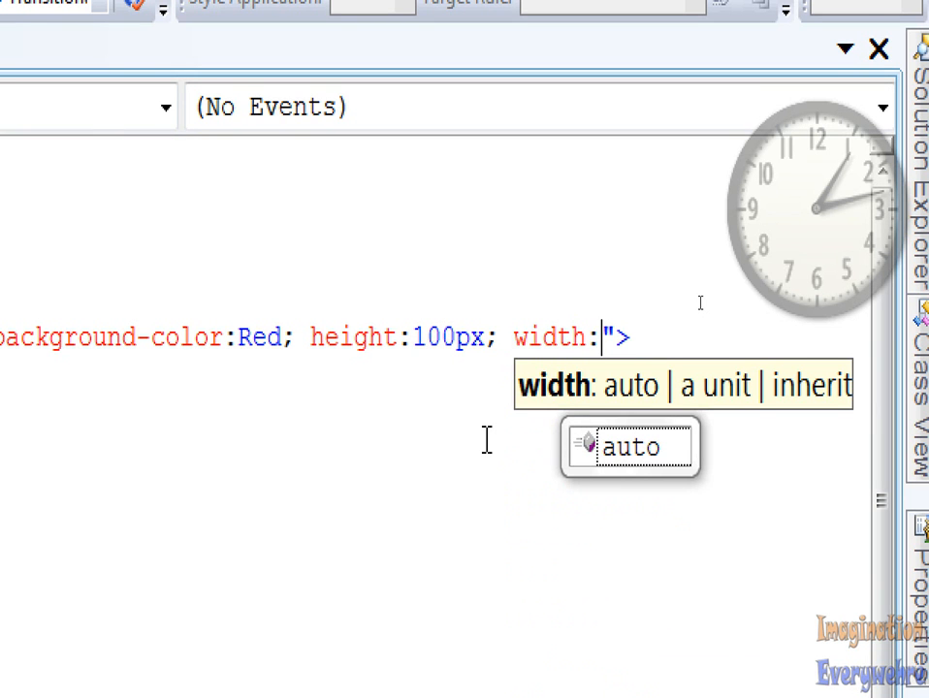
pyautogui.write('50p')
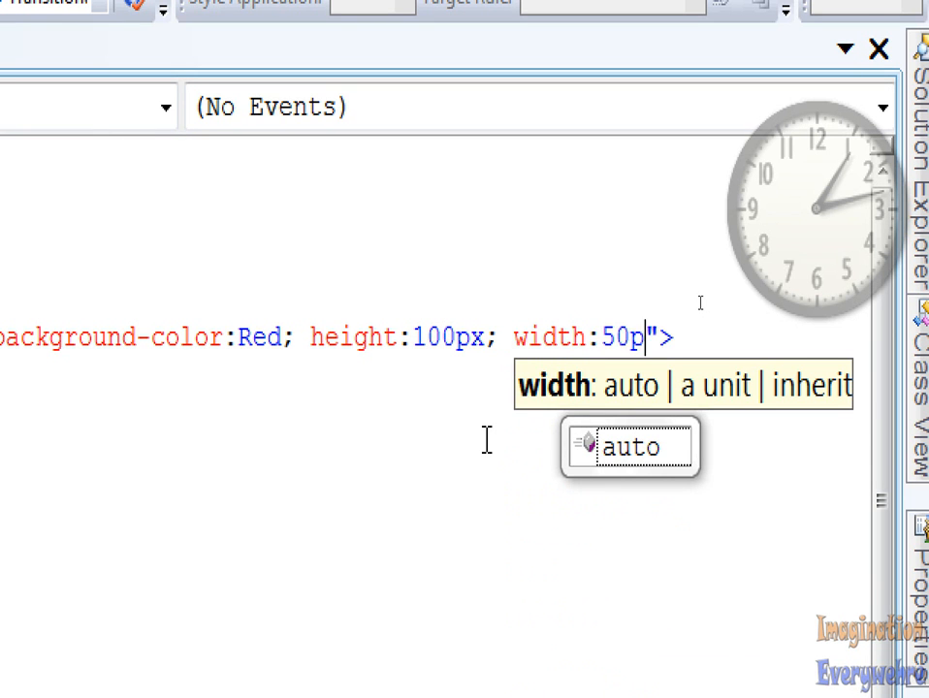
pyautogui.write('x')
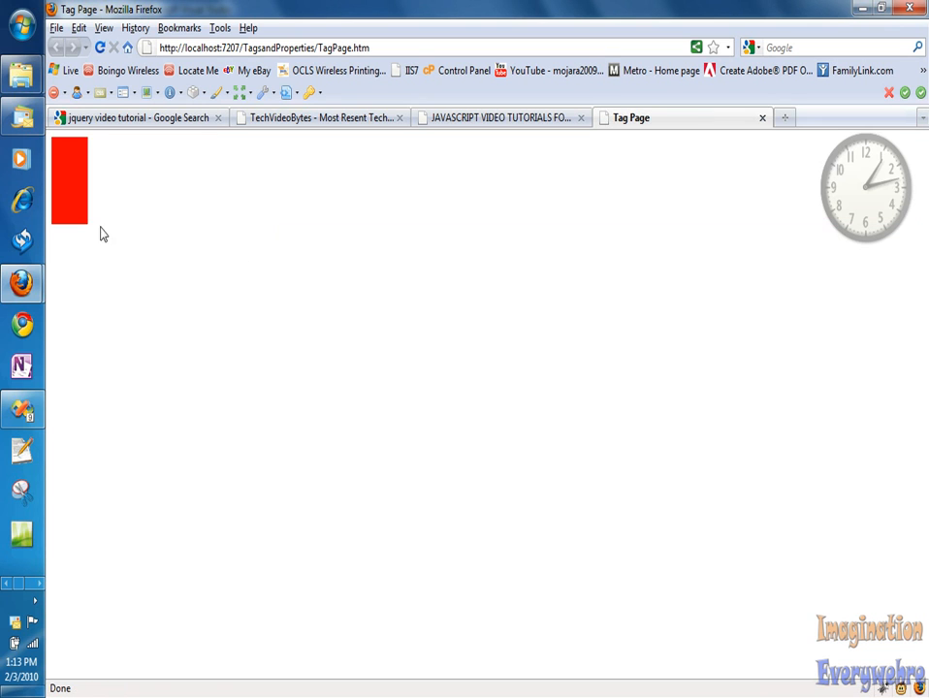
pyautogui.moveTo(70, 159)
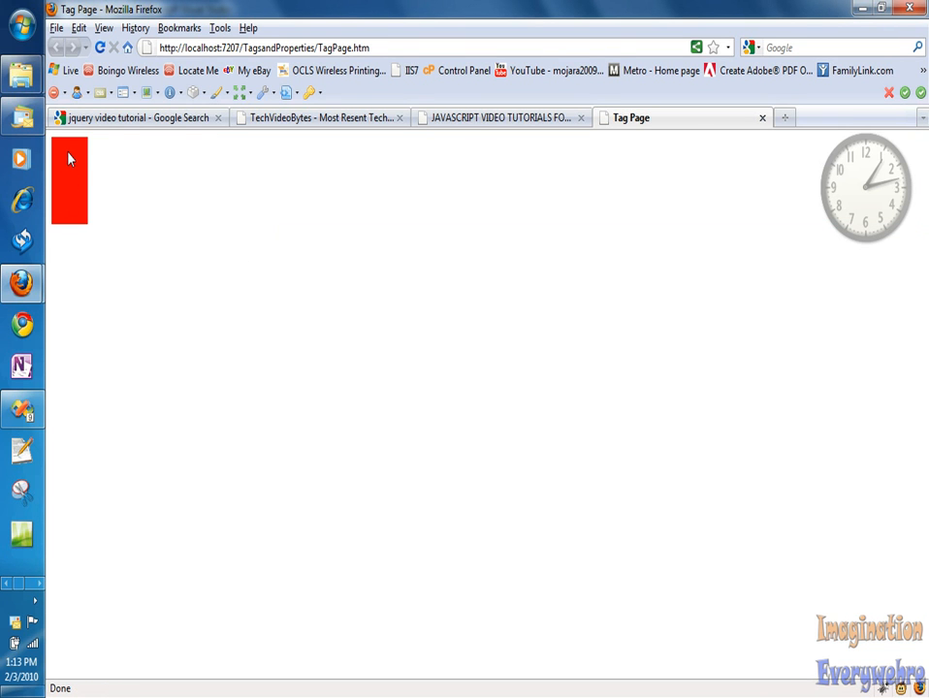
pyautogui.moveTo(76, 191)
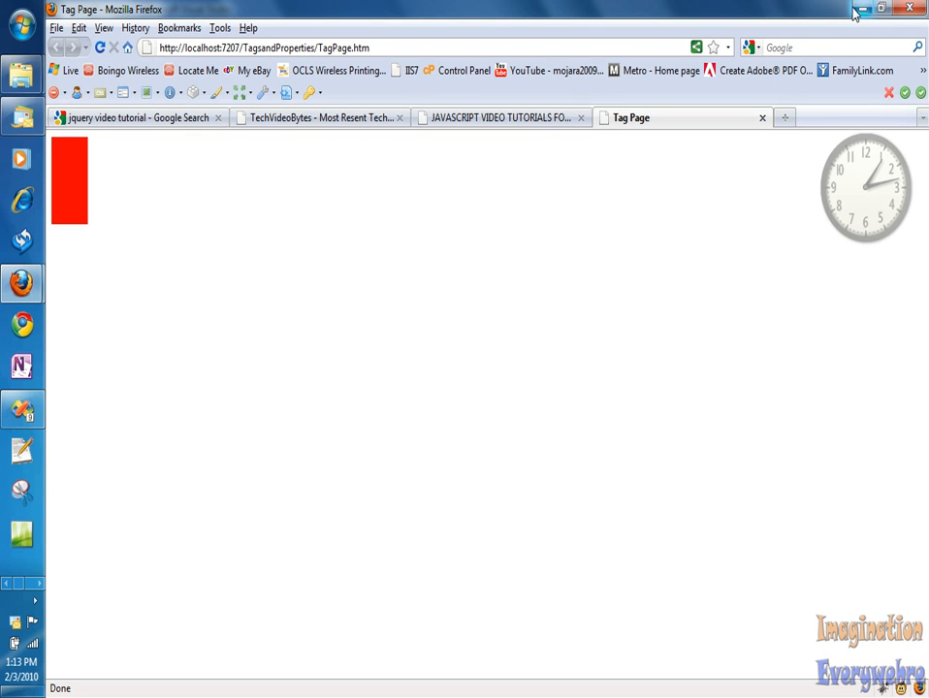
pyautogui.moveTo(854, 10)
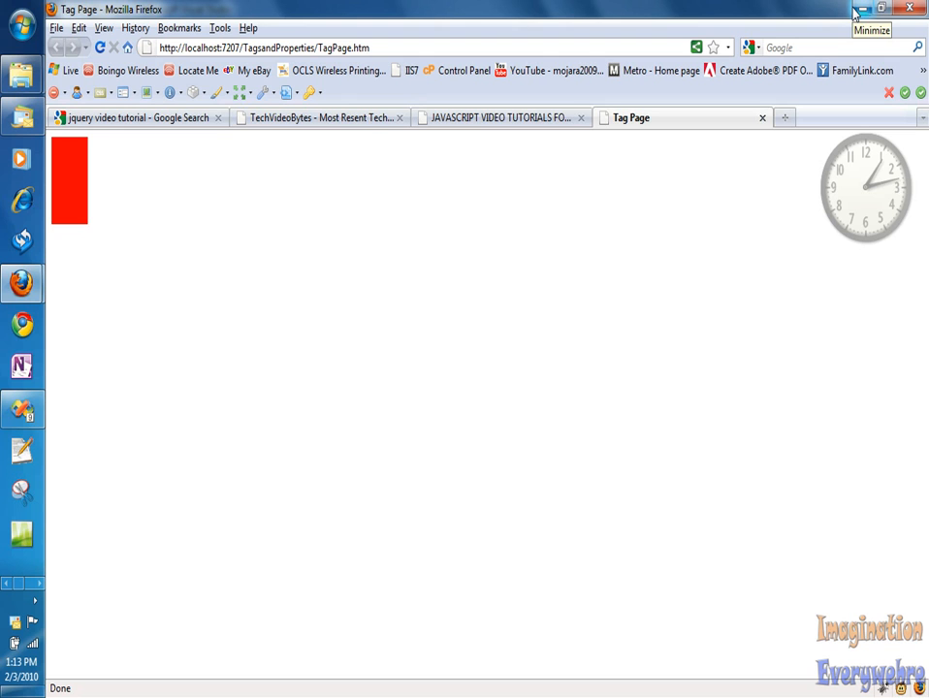
pyautogui.moveTo(856, 10)
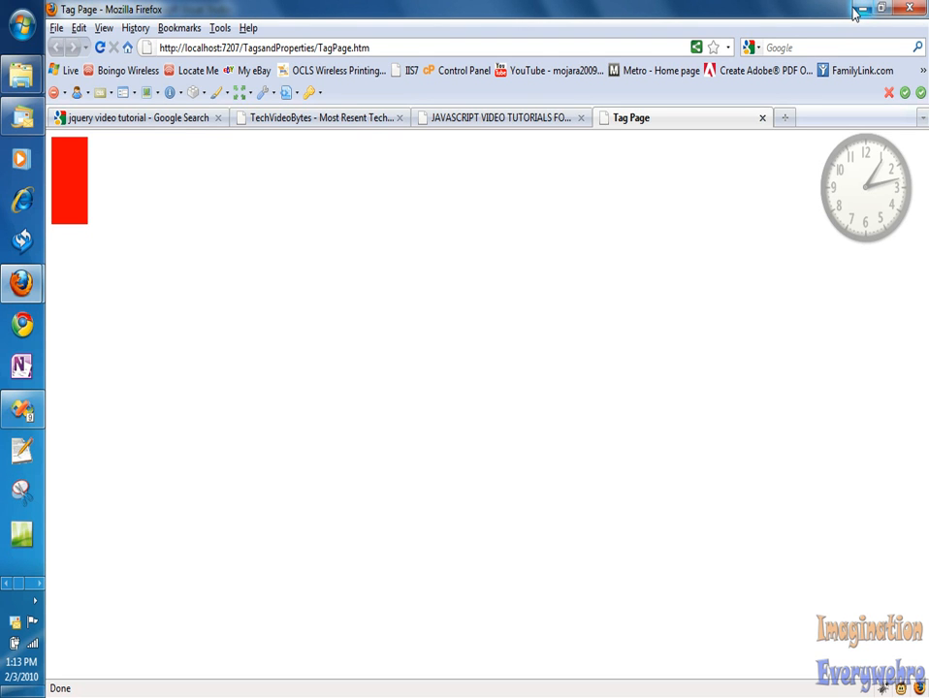